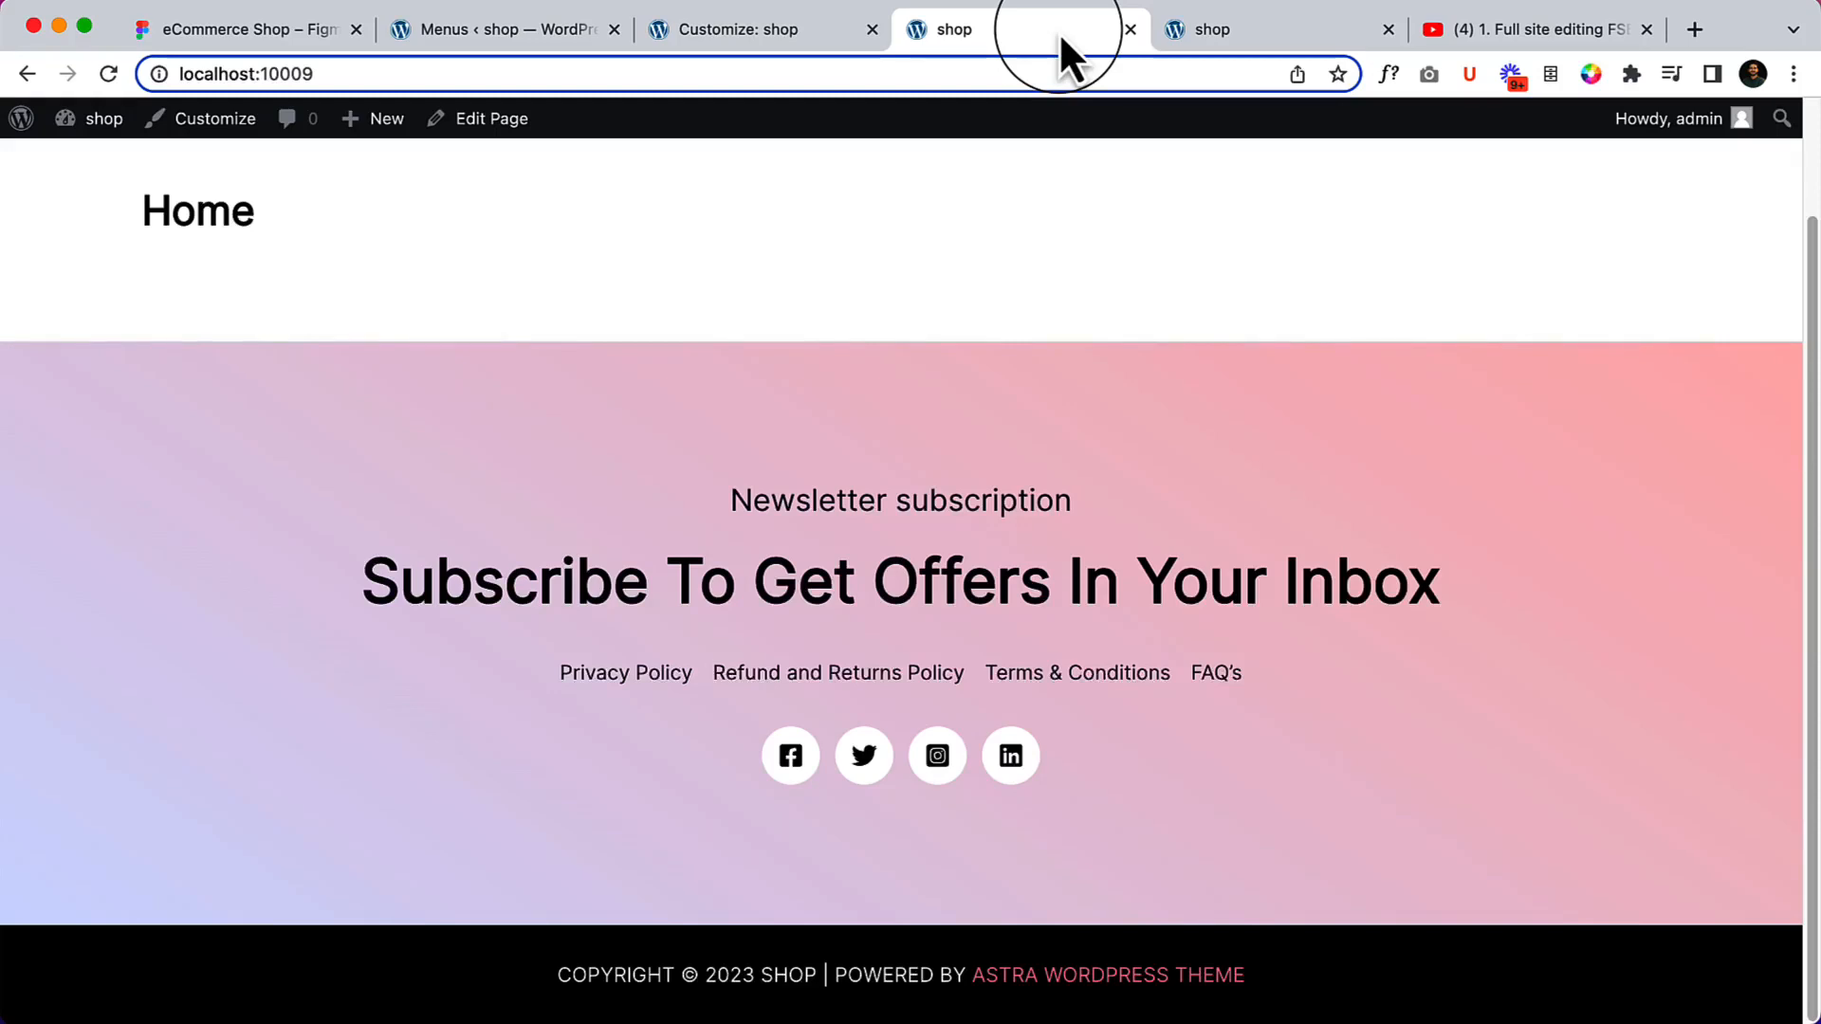
mouse_move(799, 17)
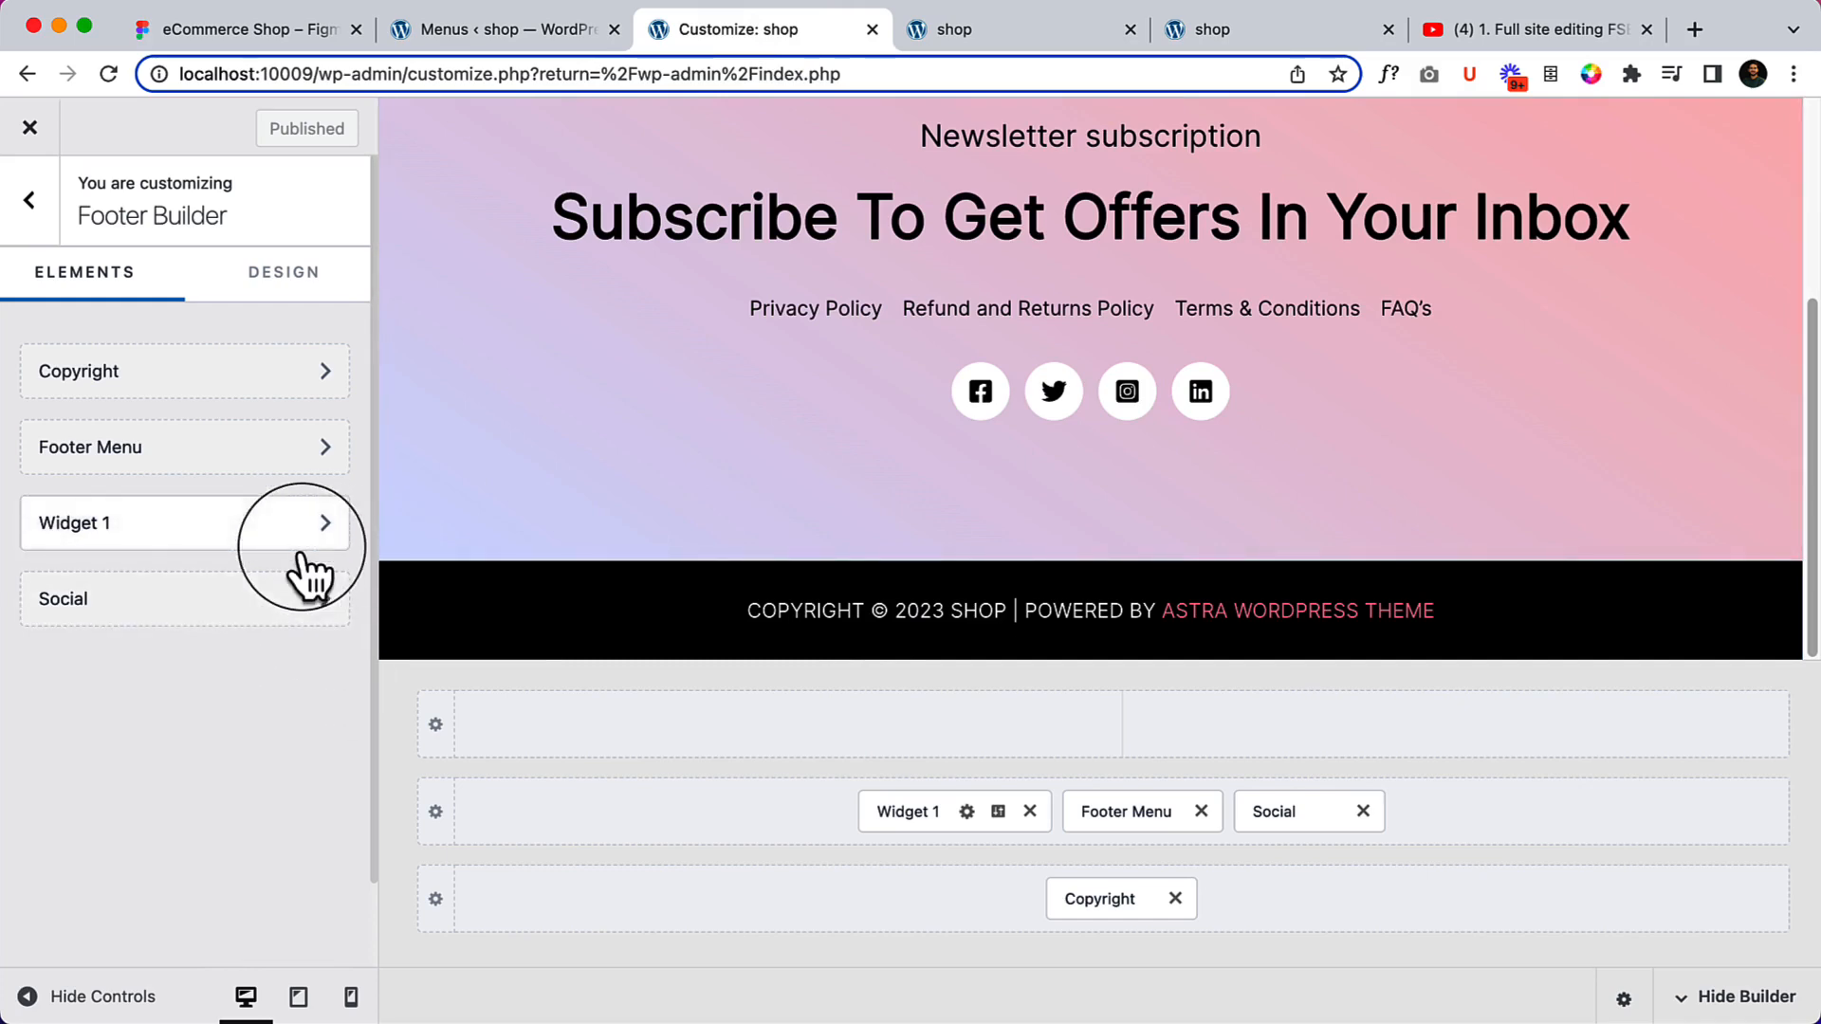
Show the Footer Builder with its Copyright, Footer Menu, Widget 1 and Social elements.
click(28, 199)
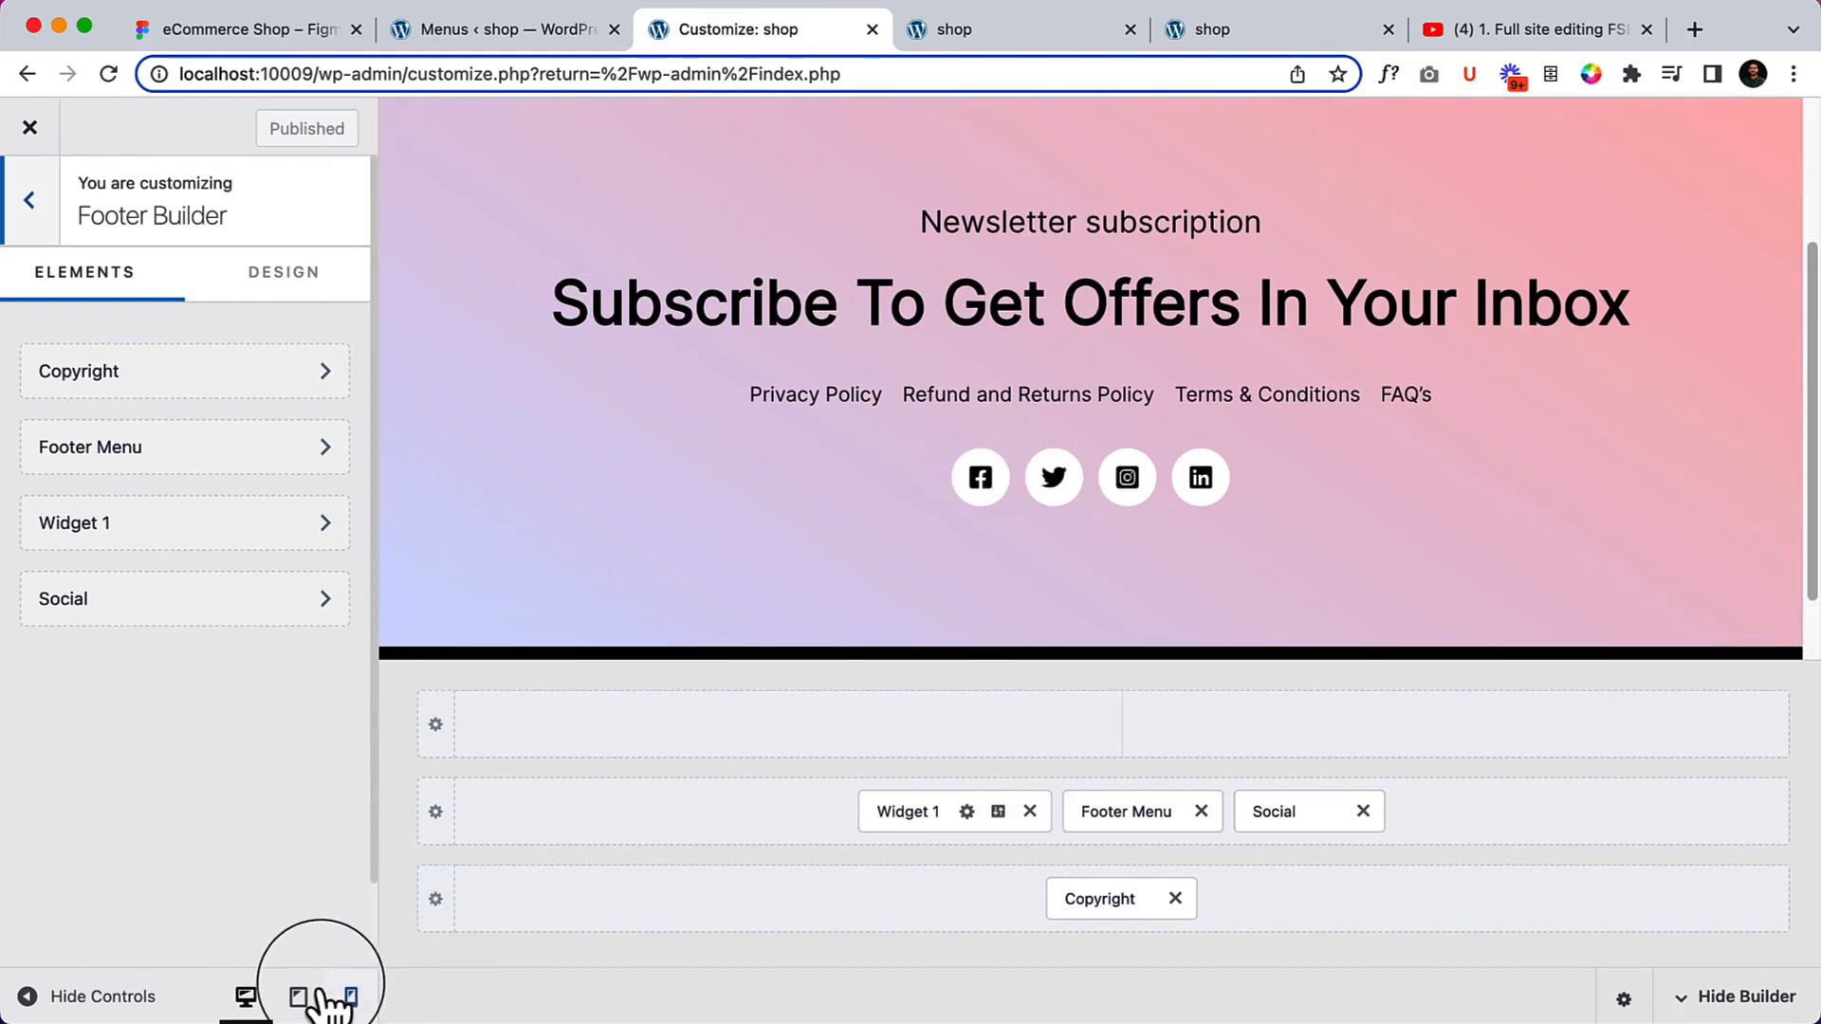
Preview at tablet size and enter the Primary Footer row's settings.
click(297, 996)
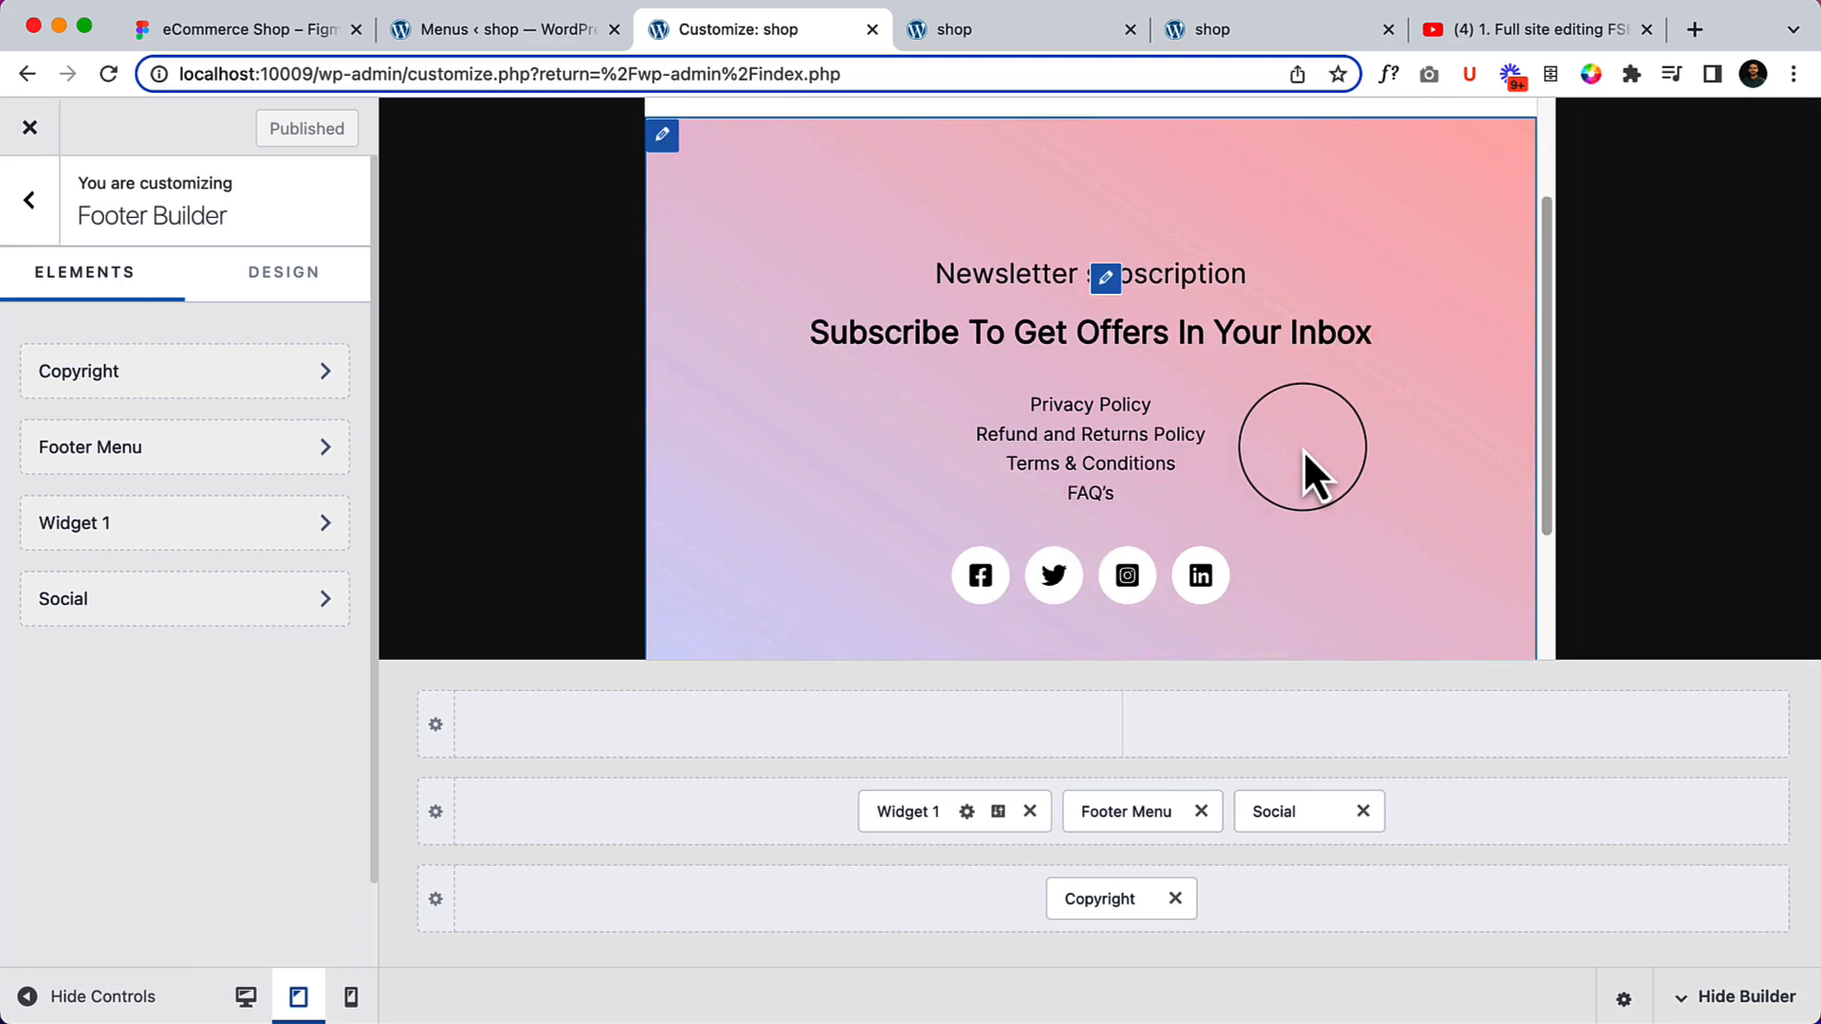
scroll(down, 3)
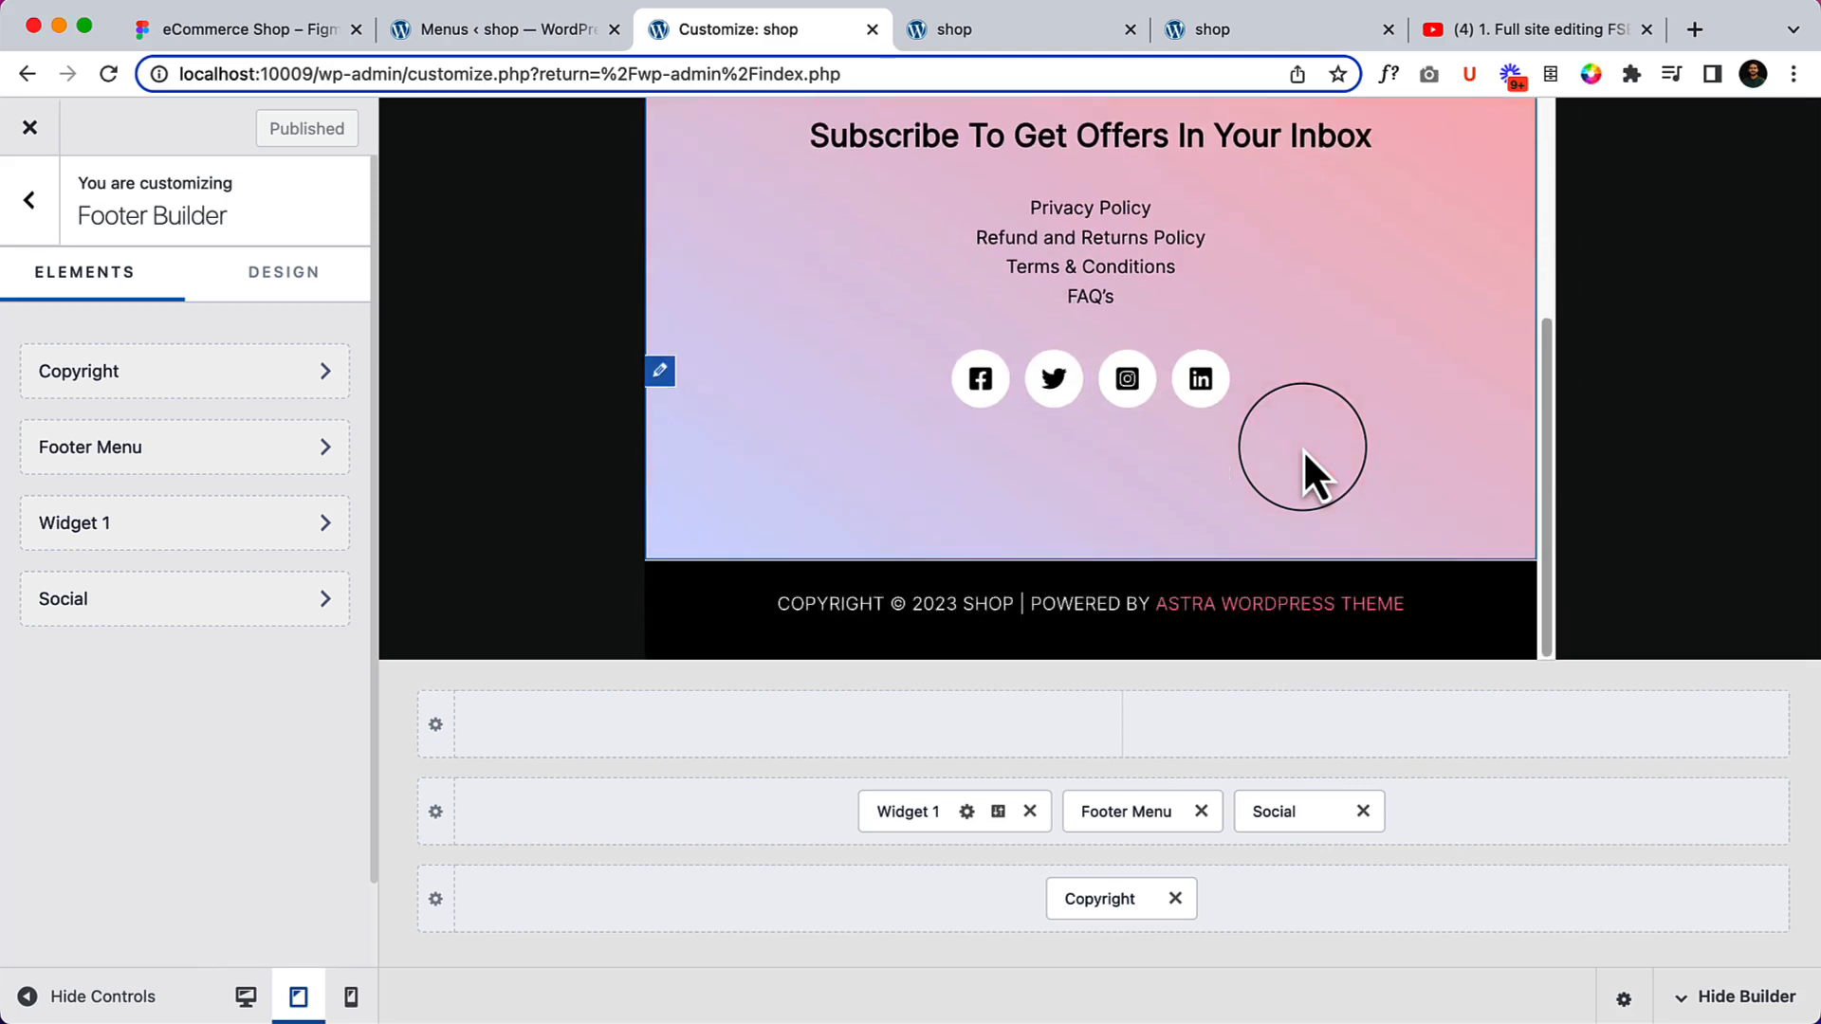
scroll(up, 3)
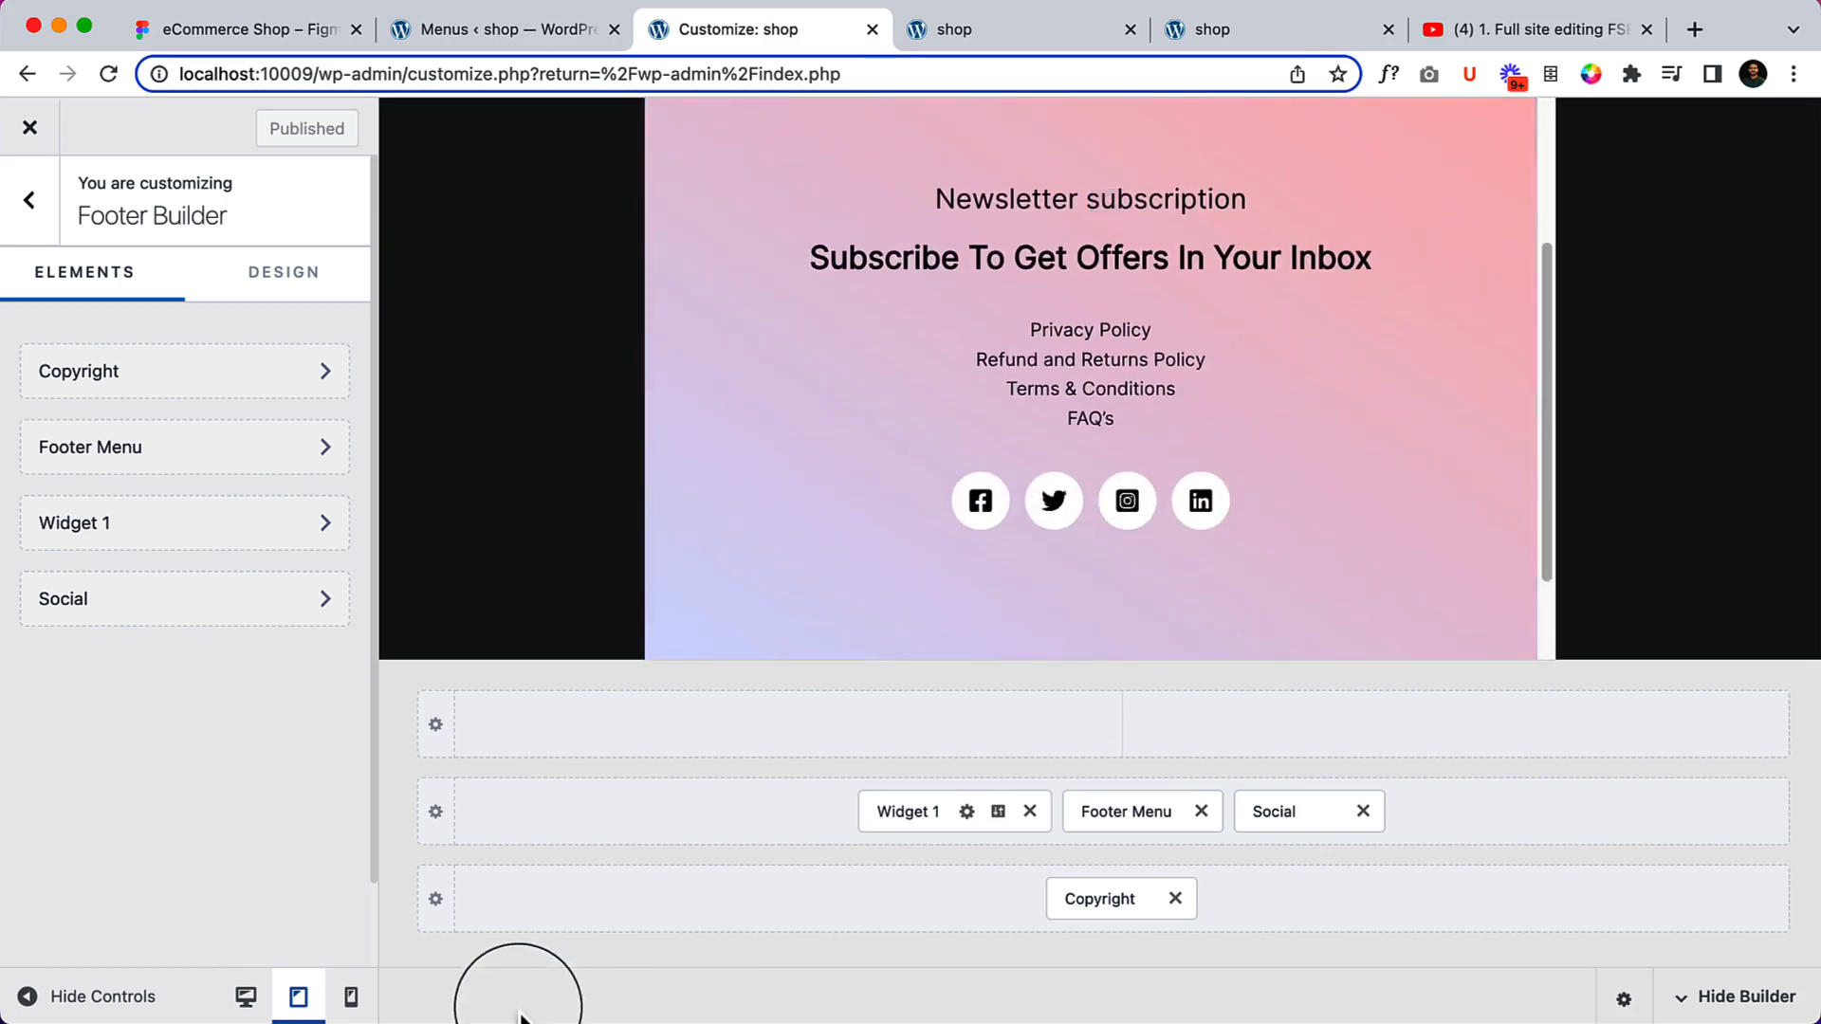
click(437, 810)
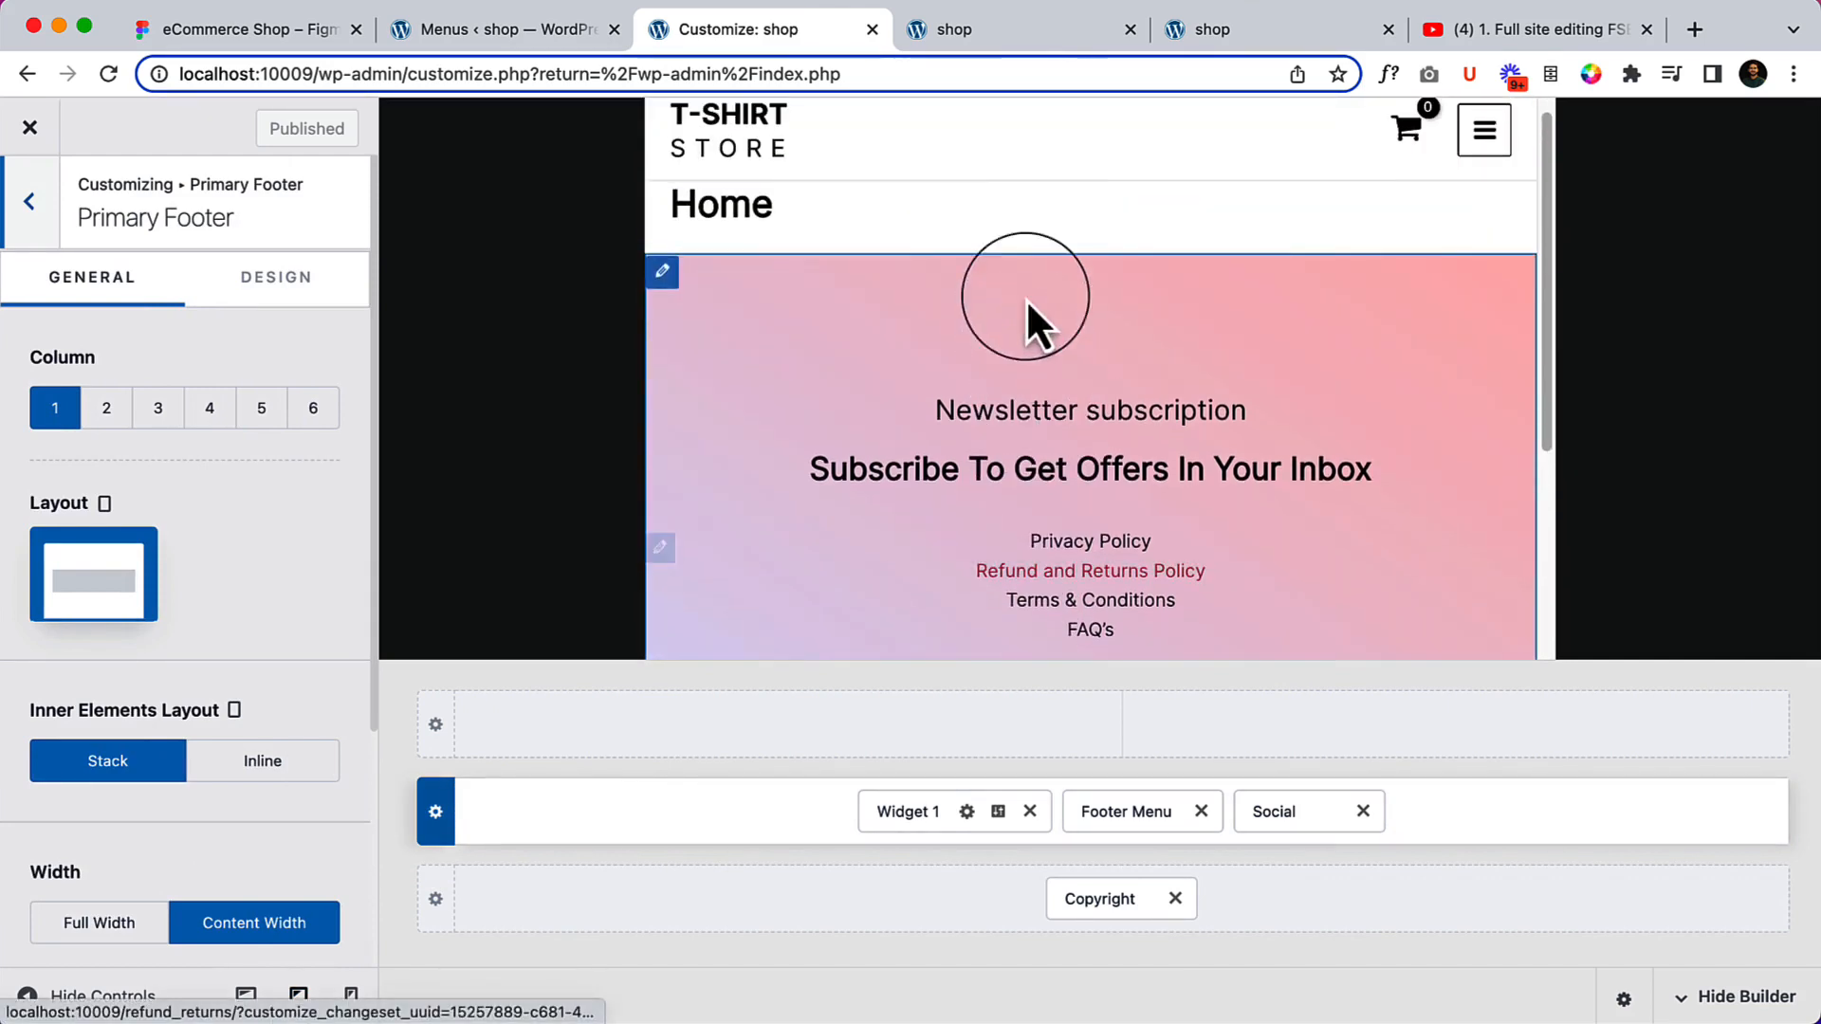
Set the Primary Footer's Design padding to 80px top and bottom for tablet.
scroll(down, 3)
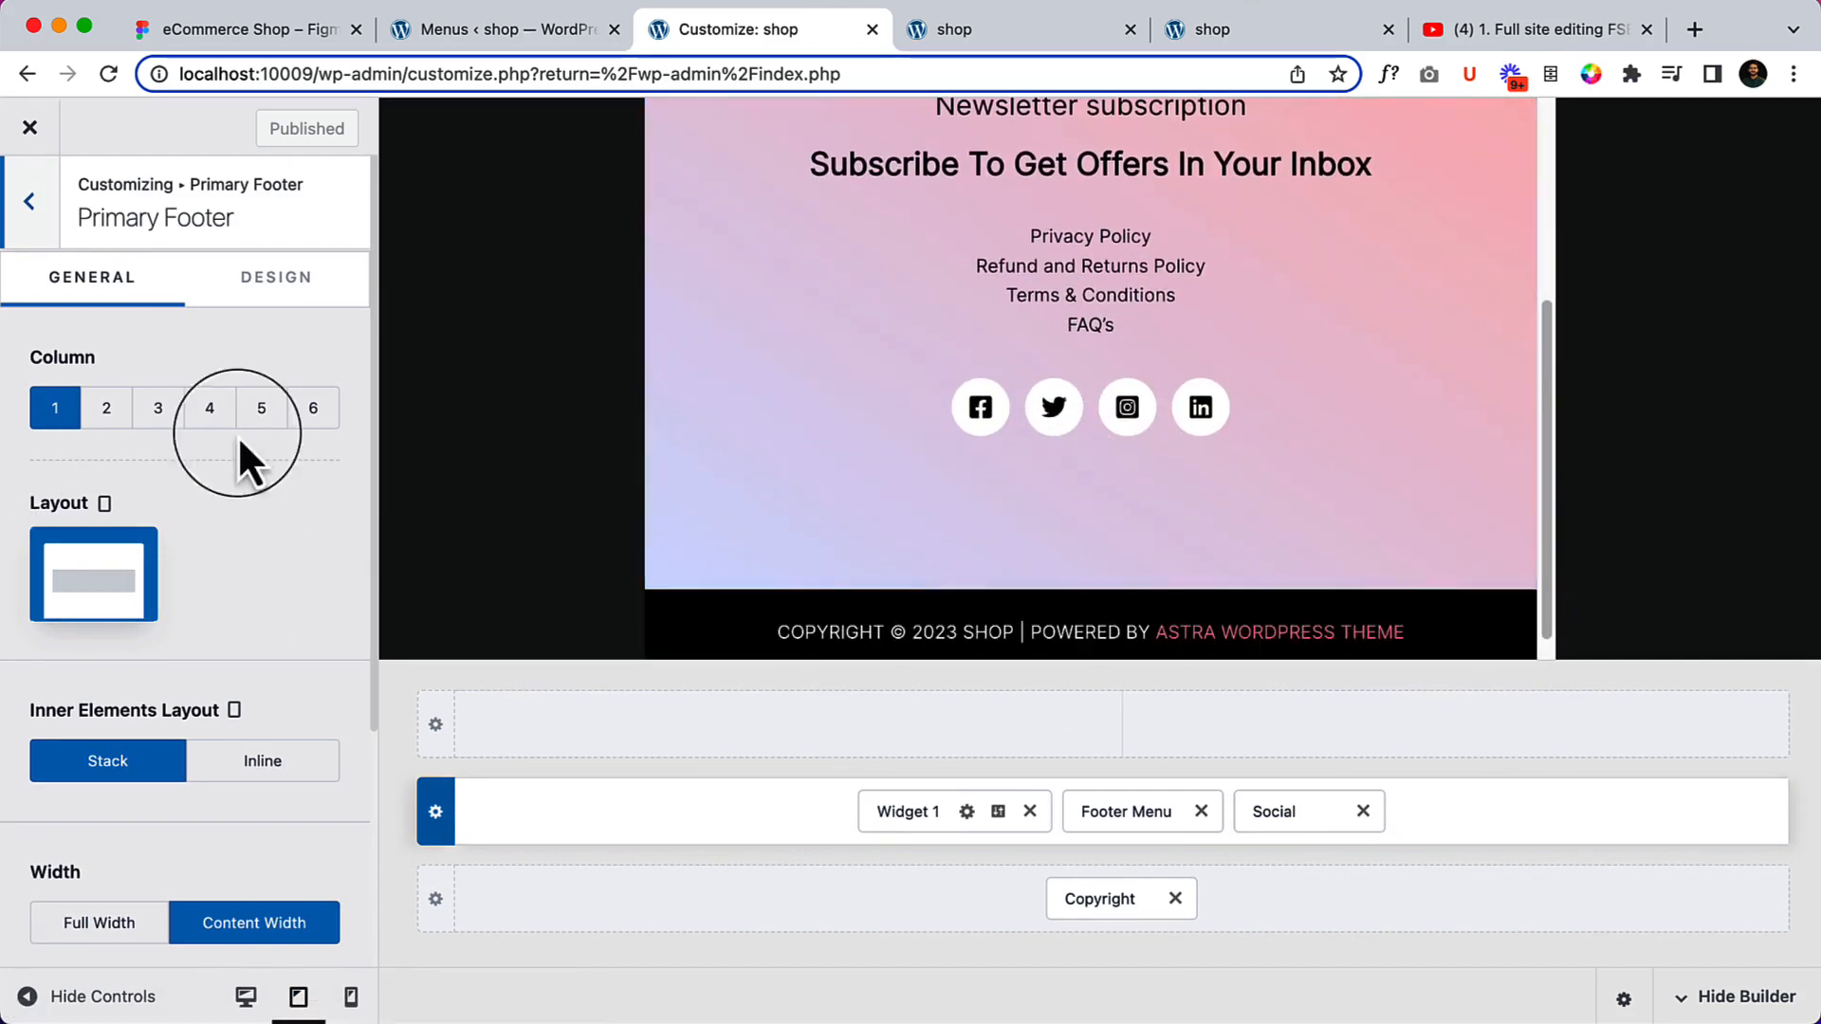
scroll(down, 3)
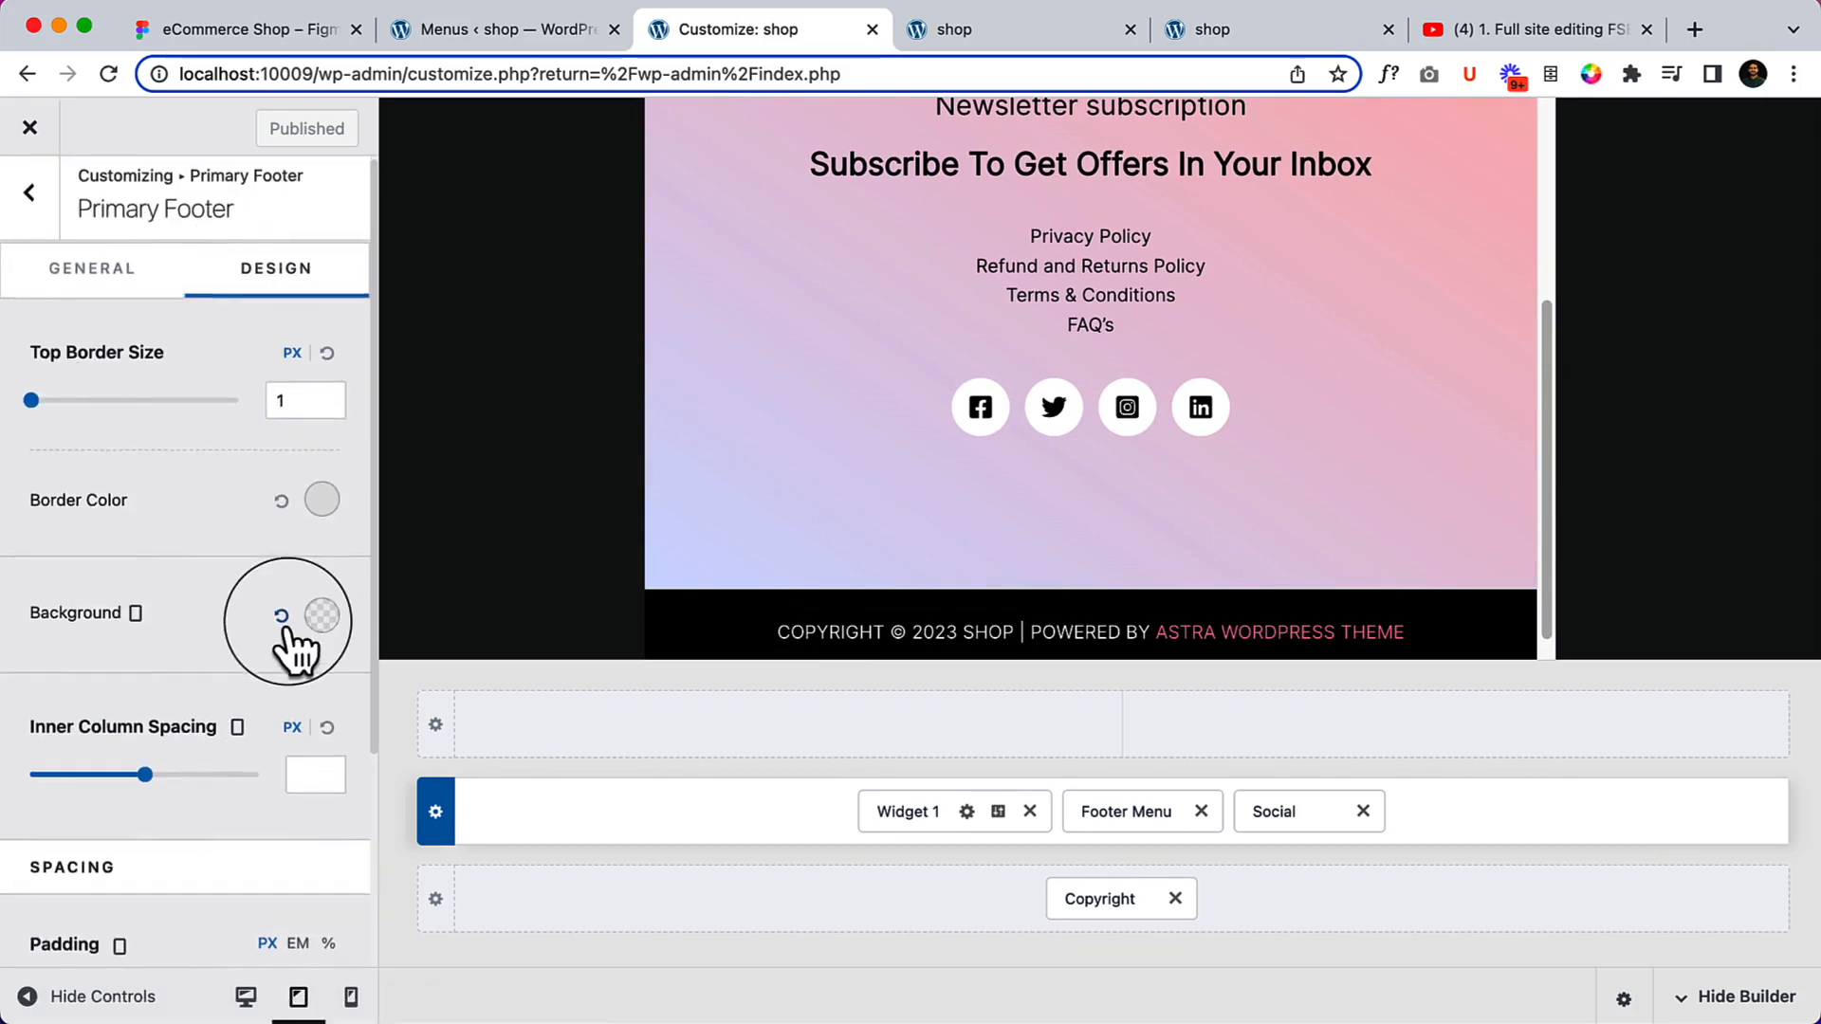
scroll(down, 3)
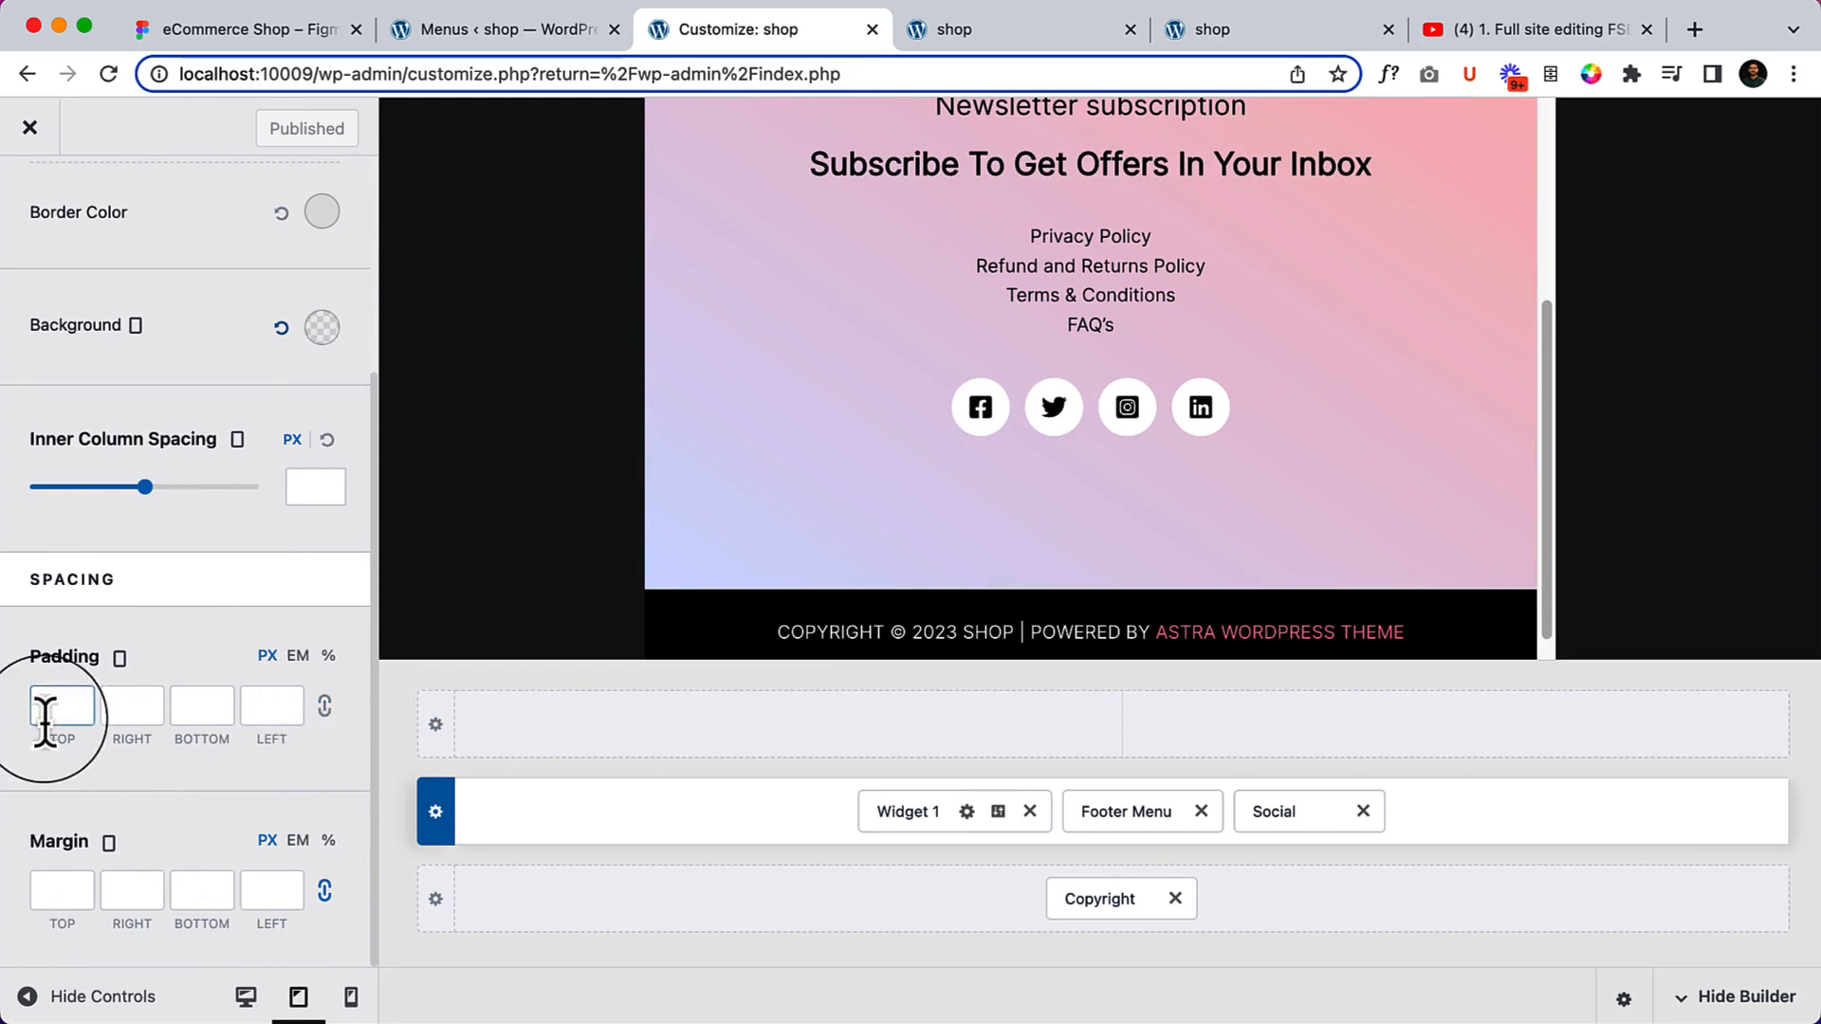
text(80)
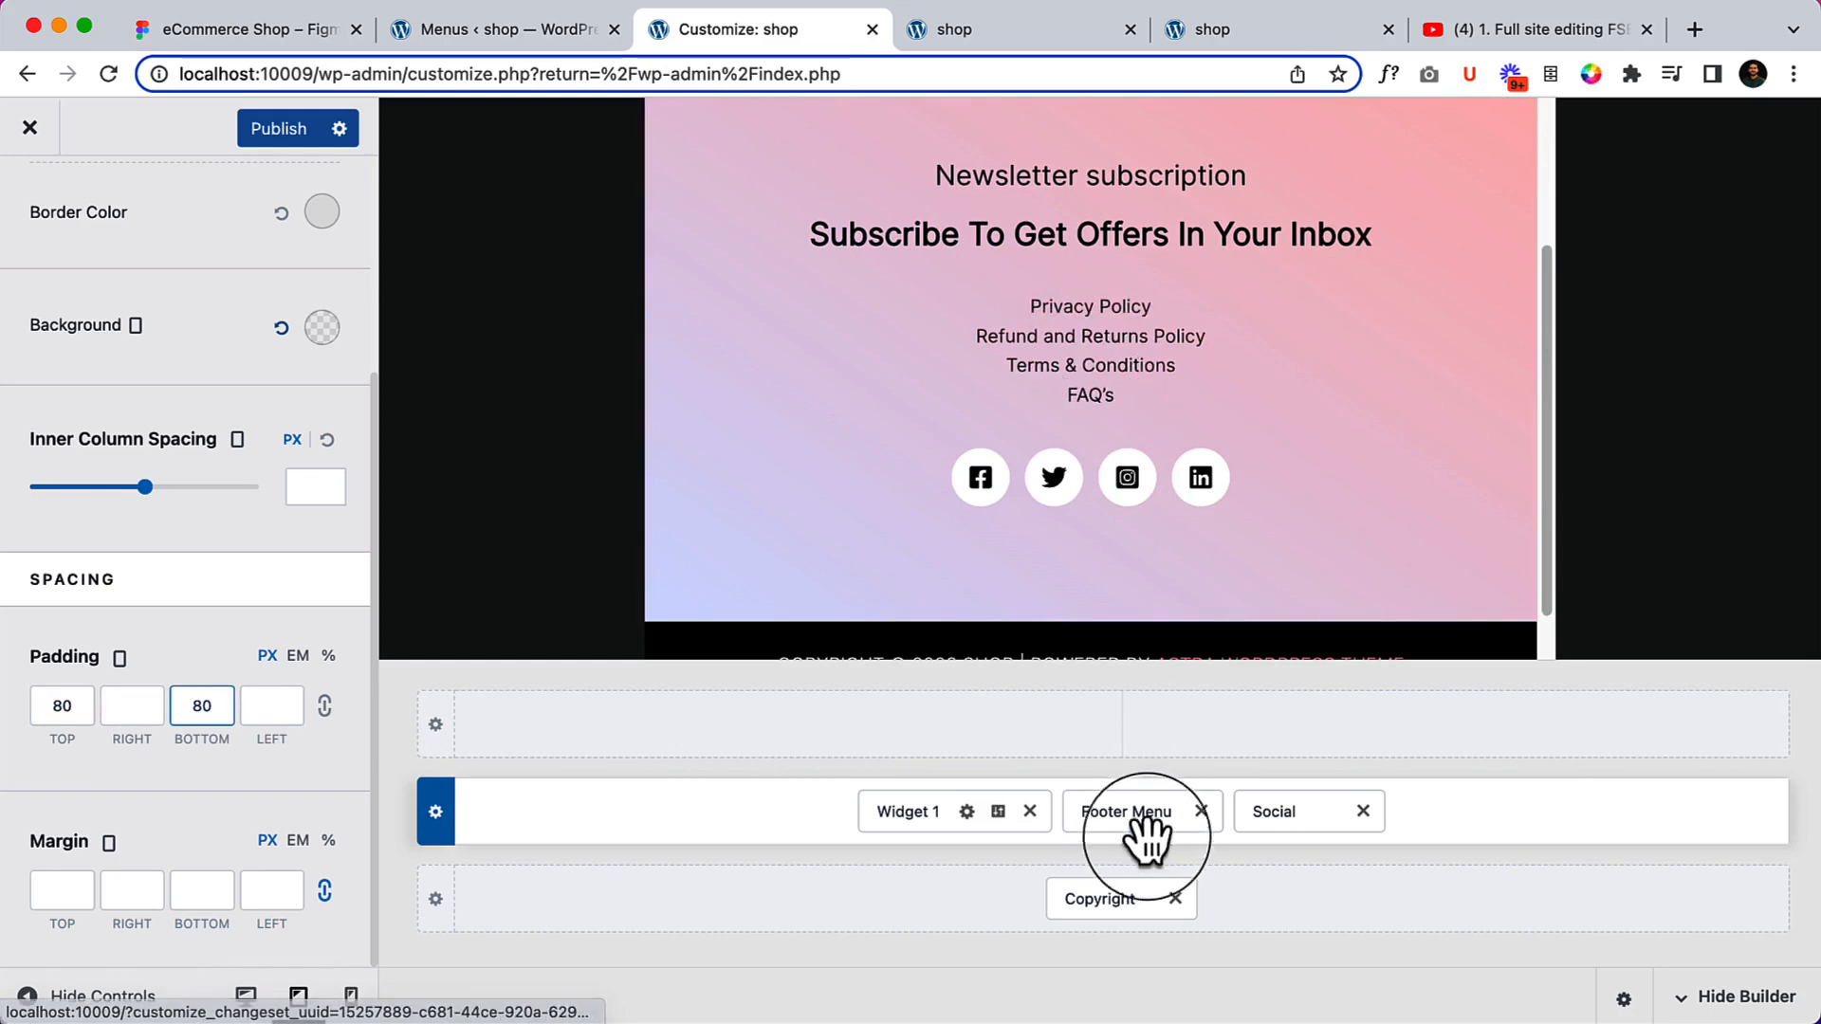
Set the Footer Menu layout to Inline so its links sit in one row on tablet.
click(1125, 810)
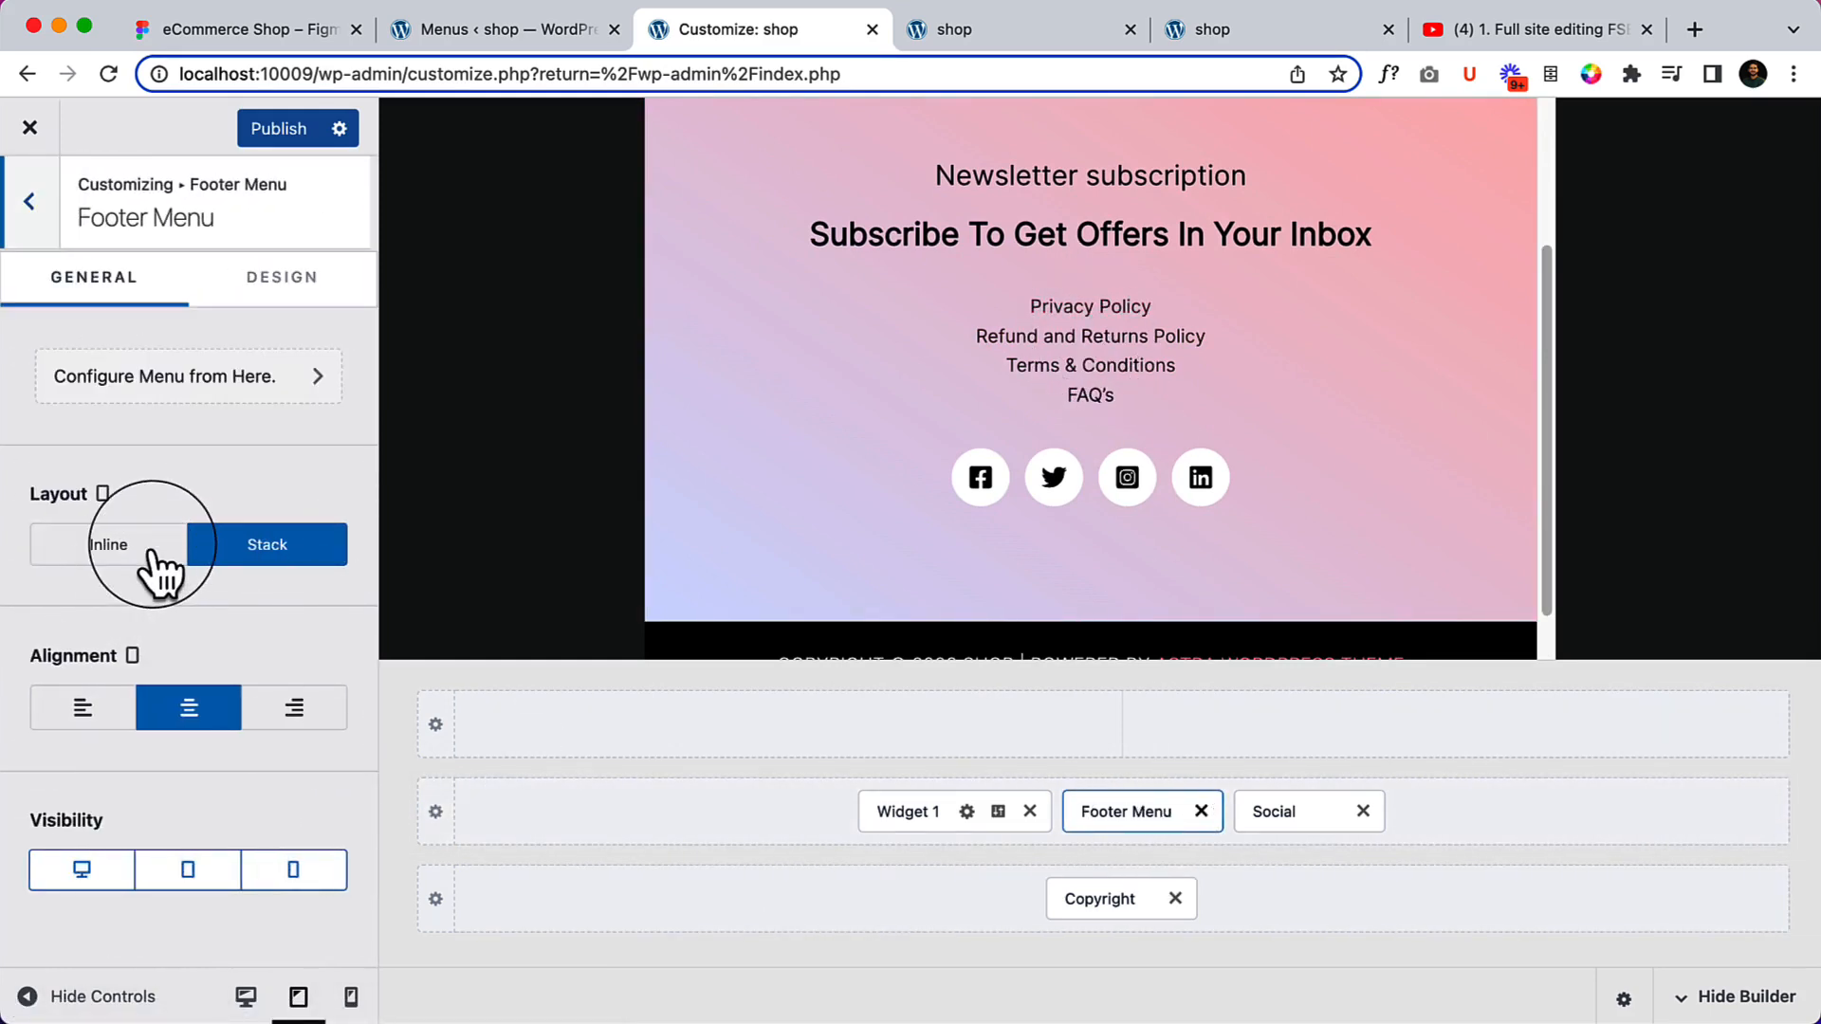
click(108, 545)
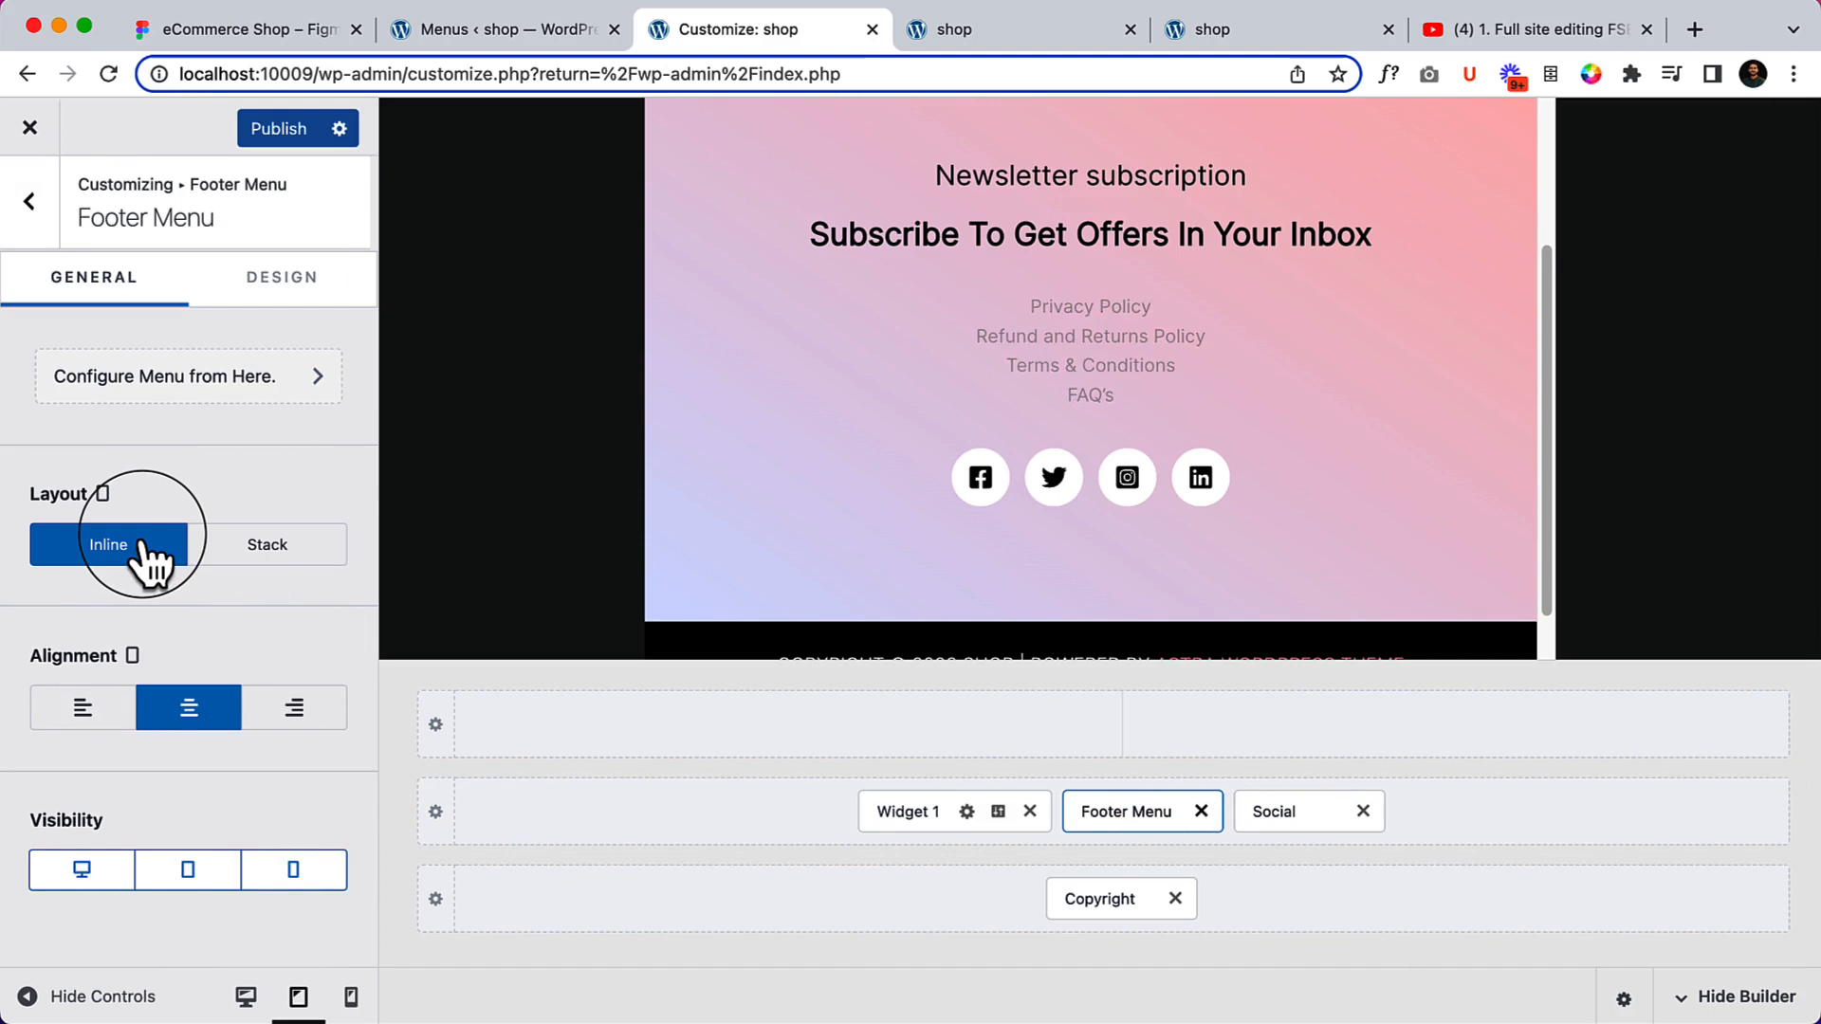
click(106, 545)
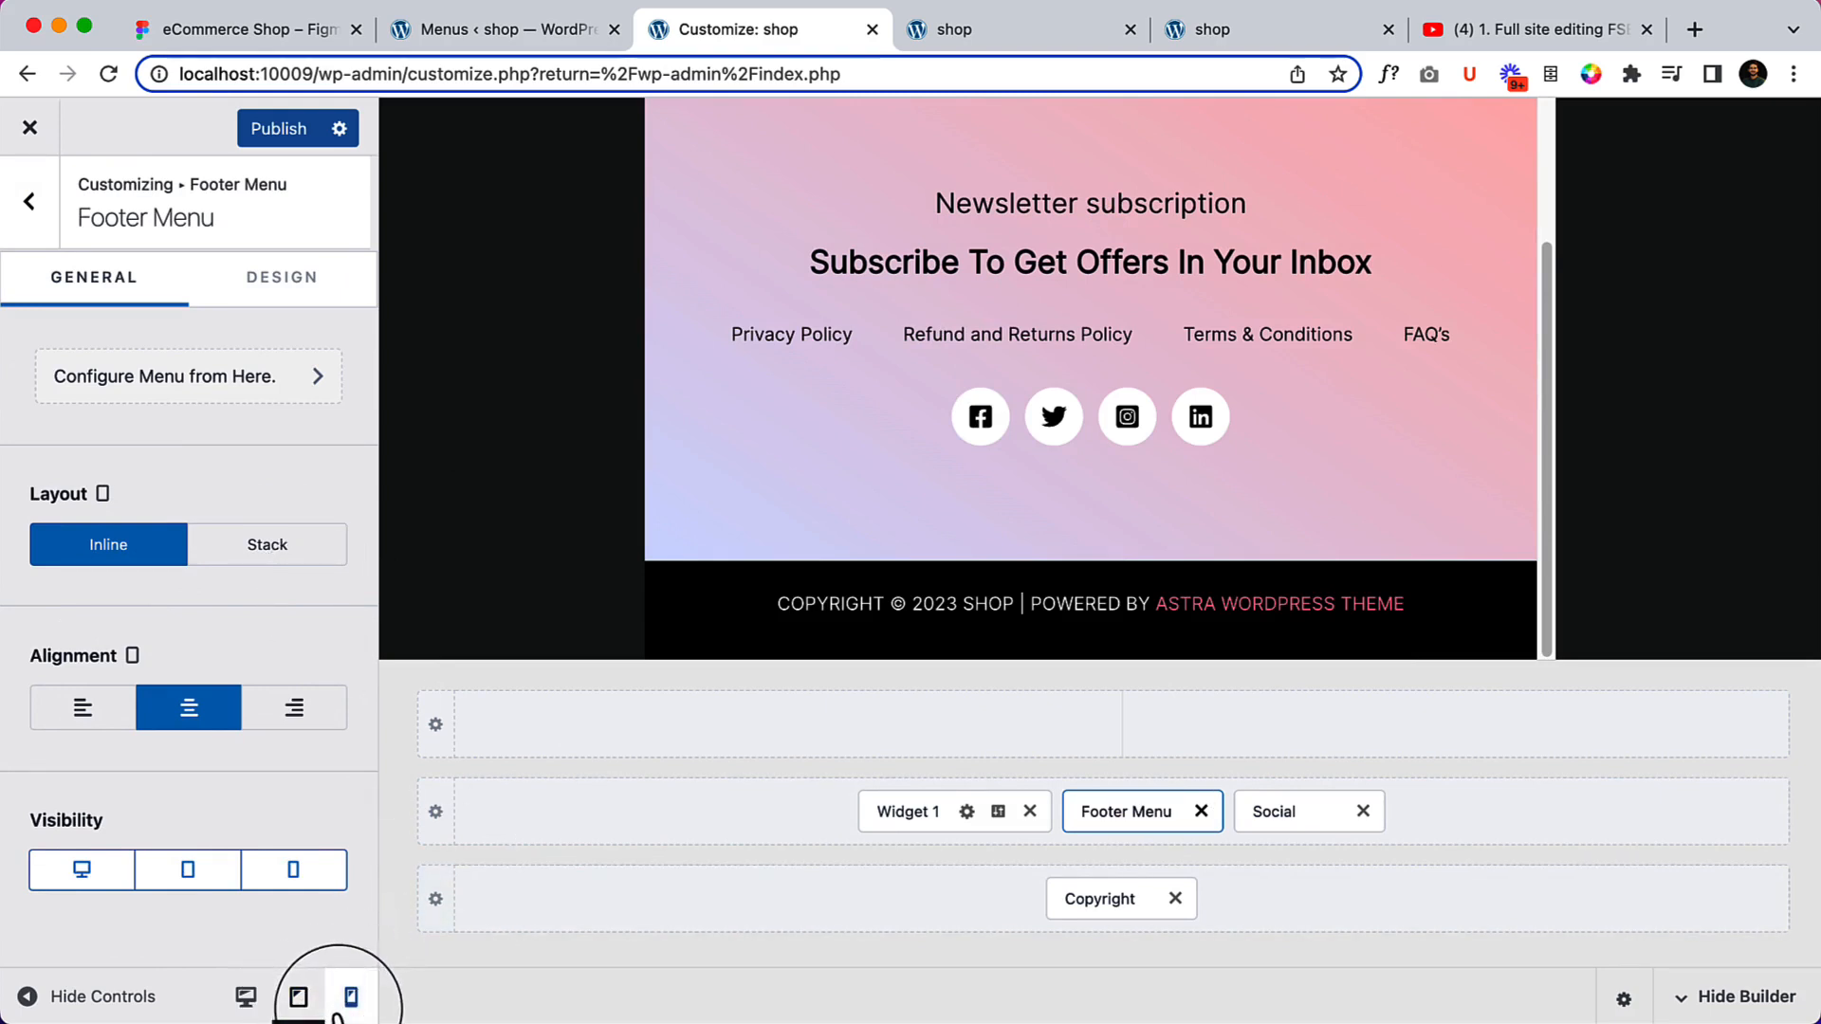
scroll(up, 3)
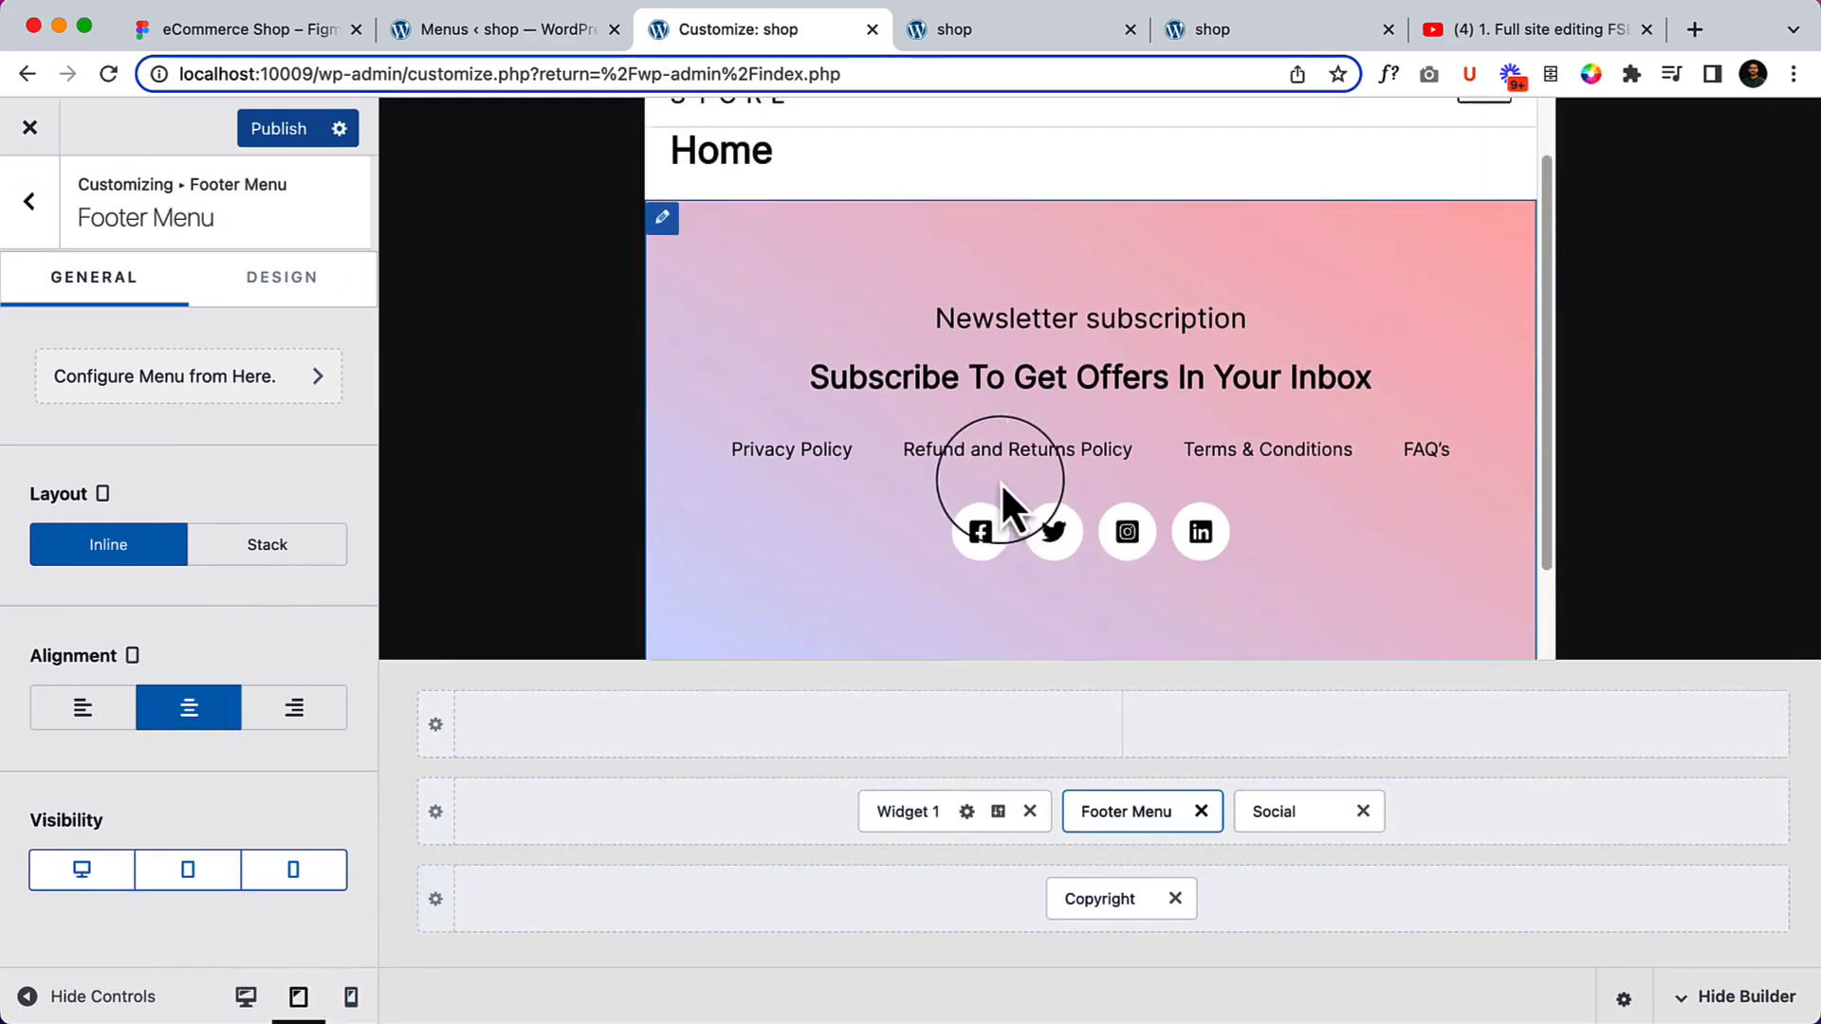
Preview at mobile size, keeping the Footer Menu layout on Stack.
click(349, 996)
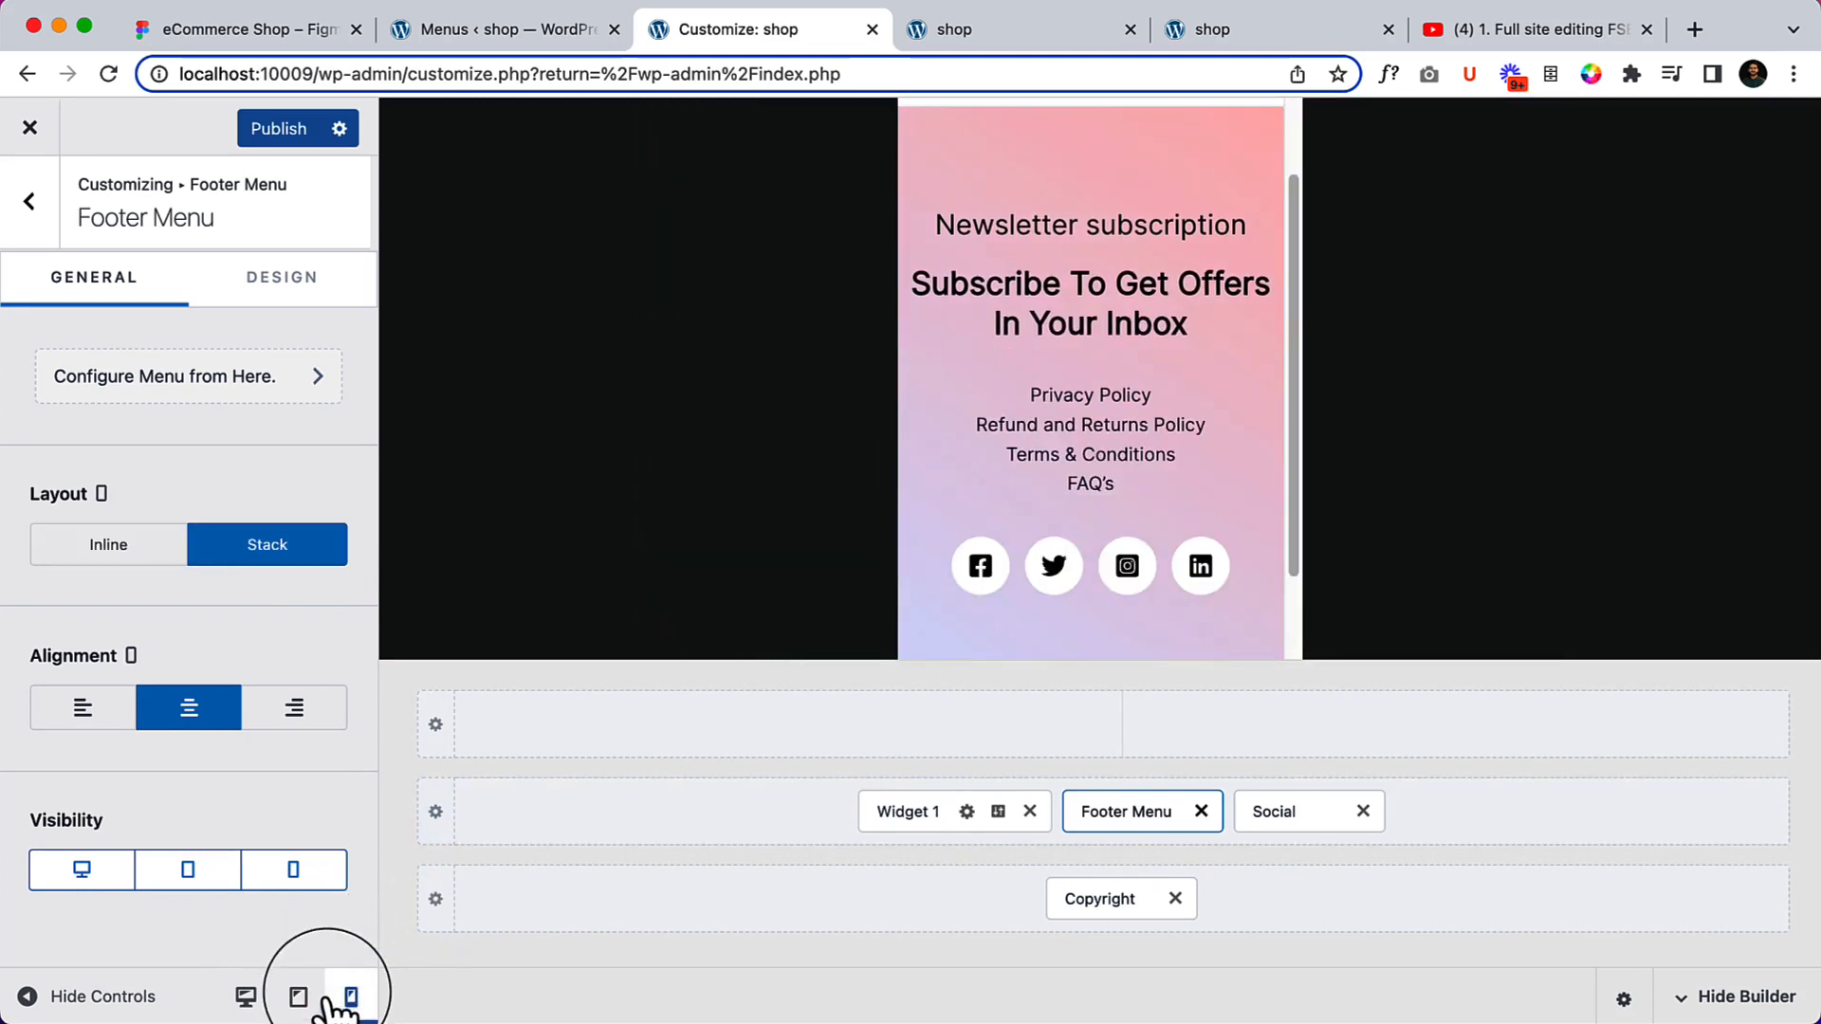
click(349, 996)
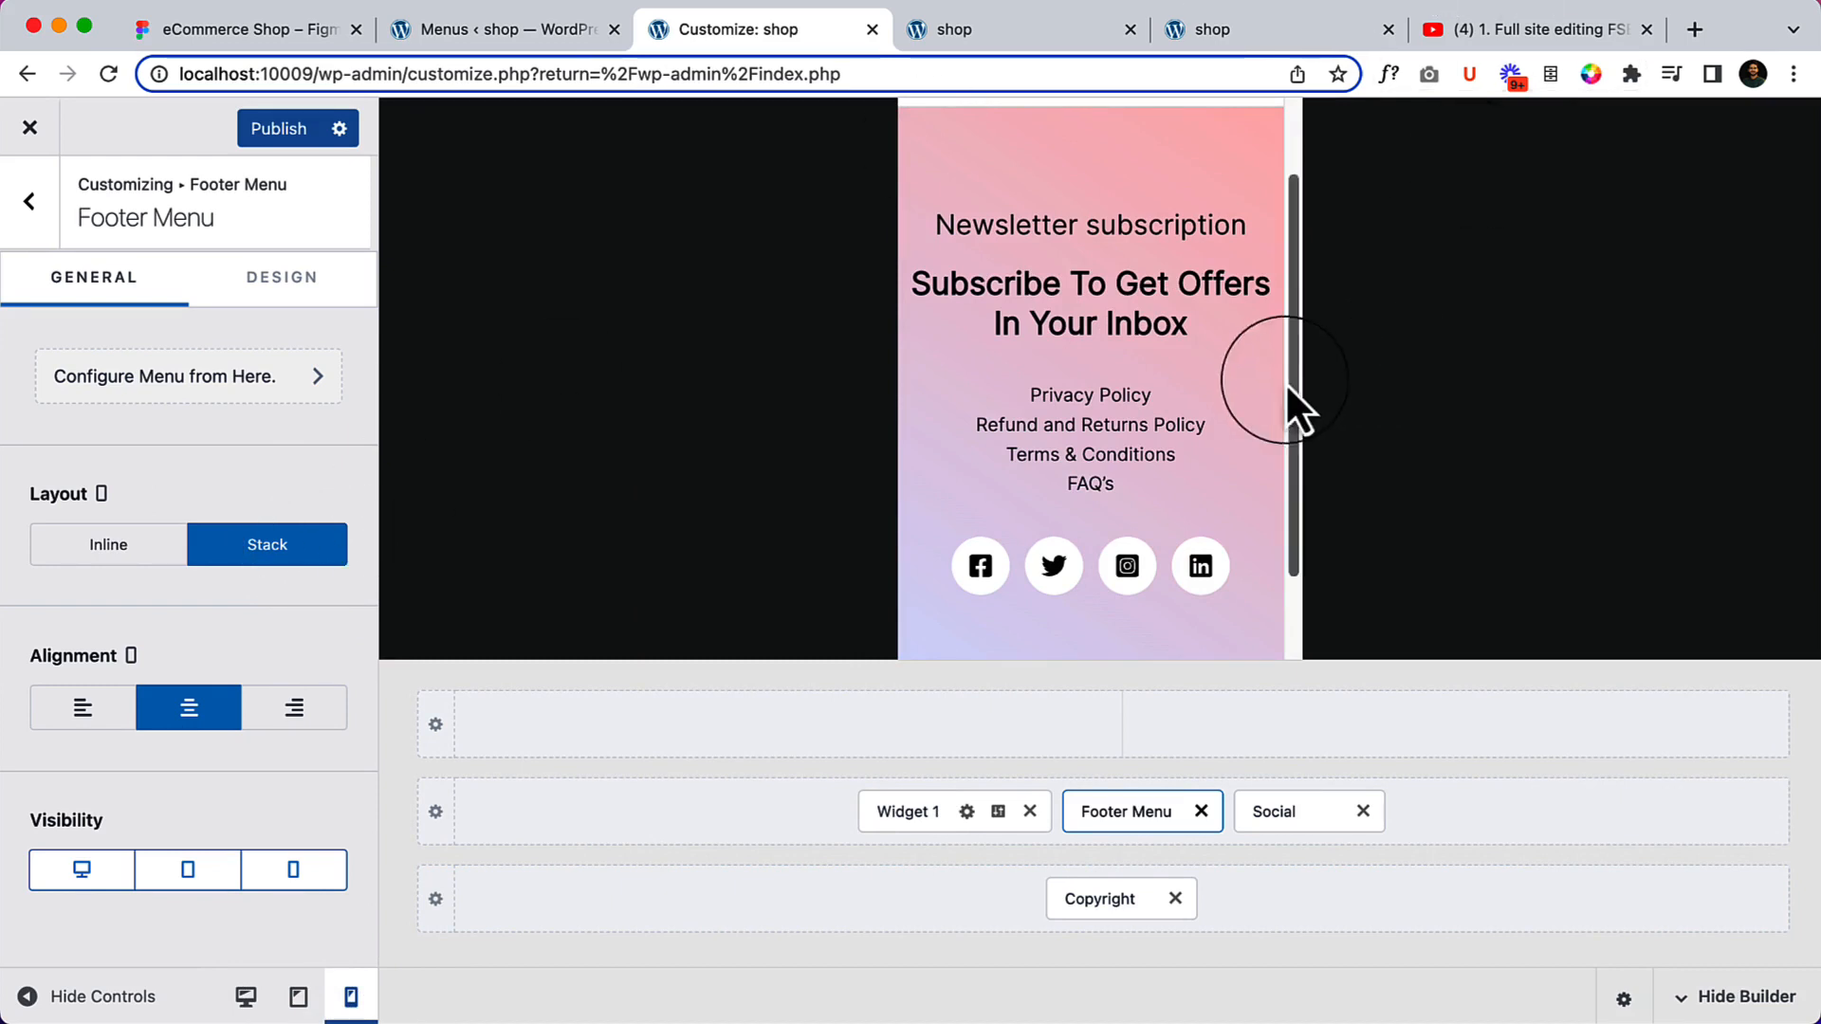
scroll(down, 3)
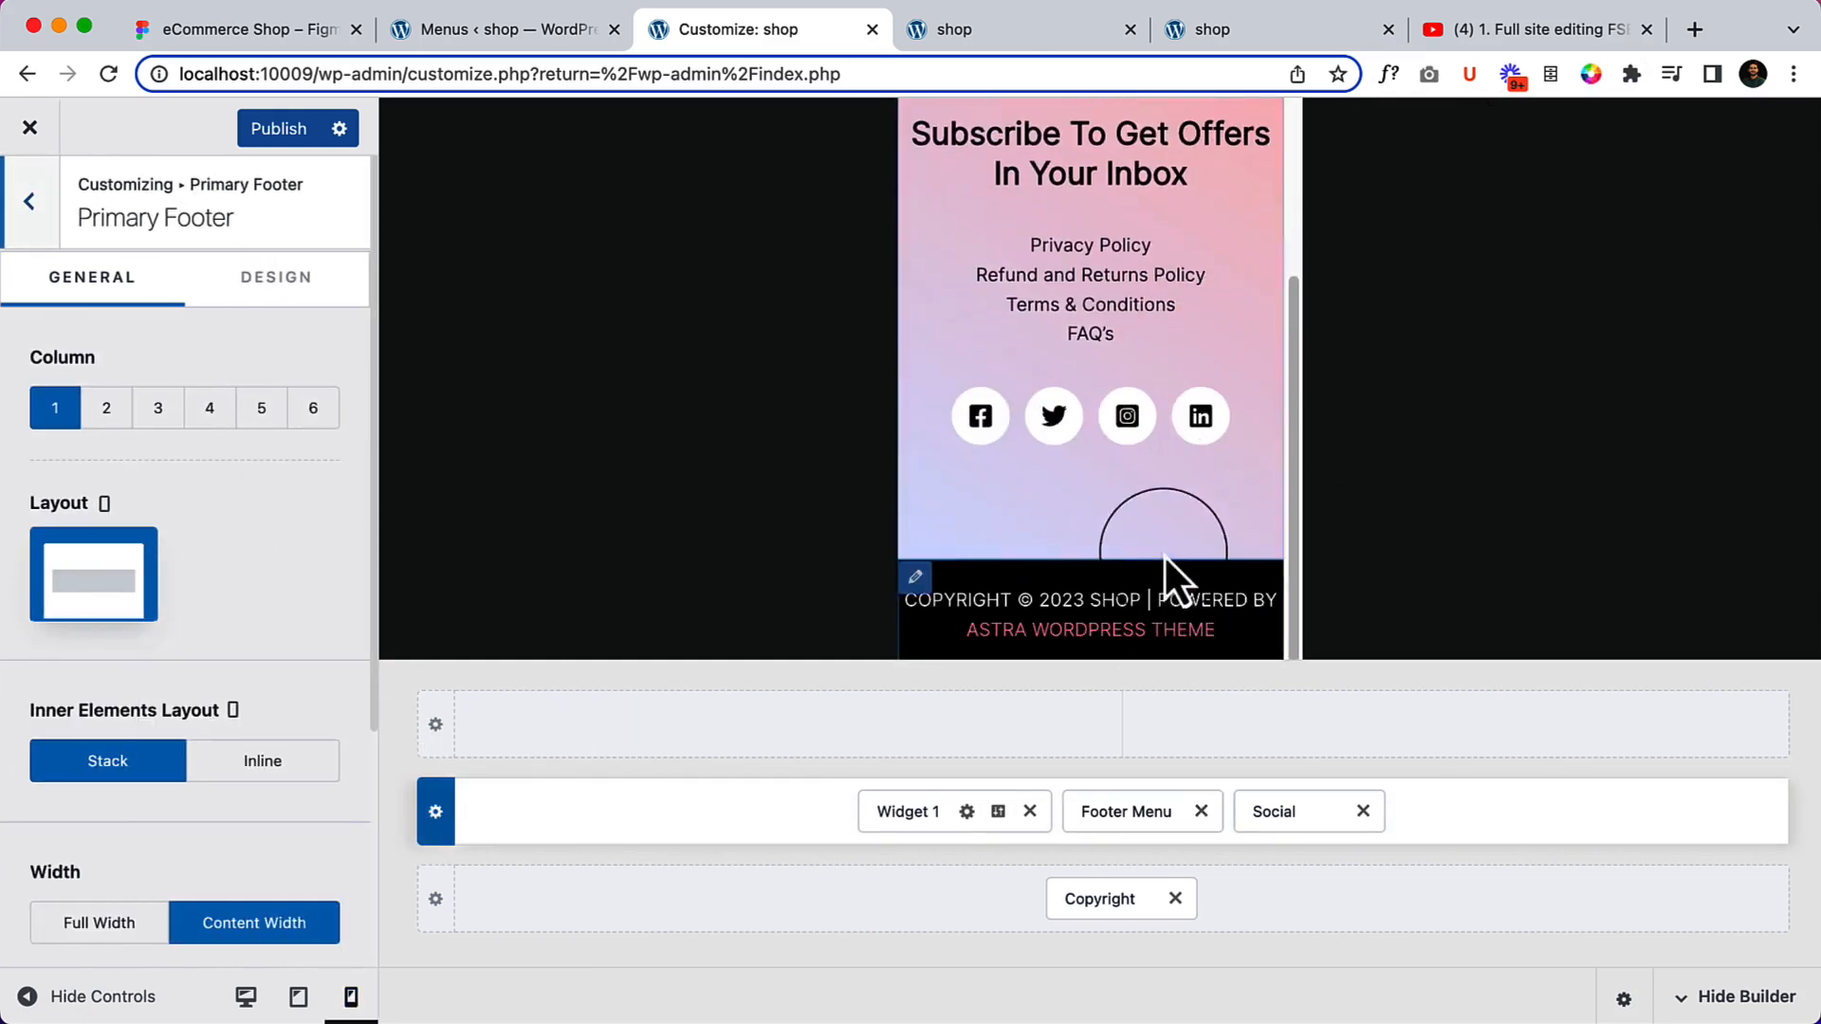
Set the Primary Footer's bottom padding to 40px for mobile.
click(275, 277)
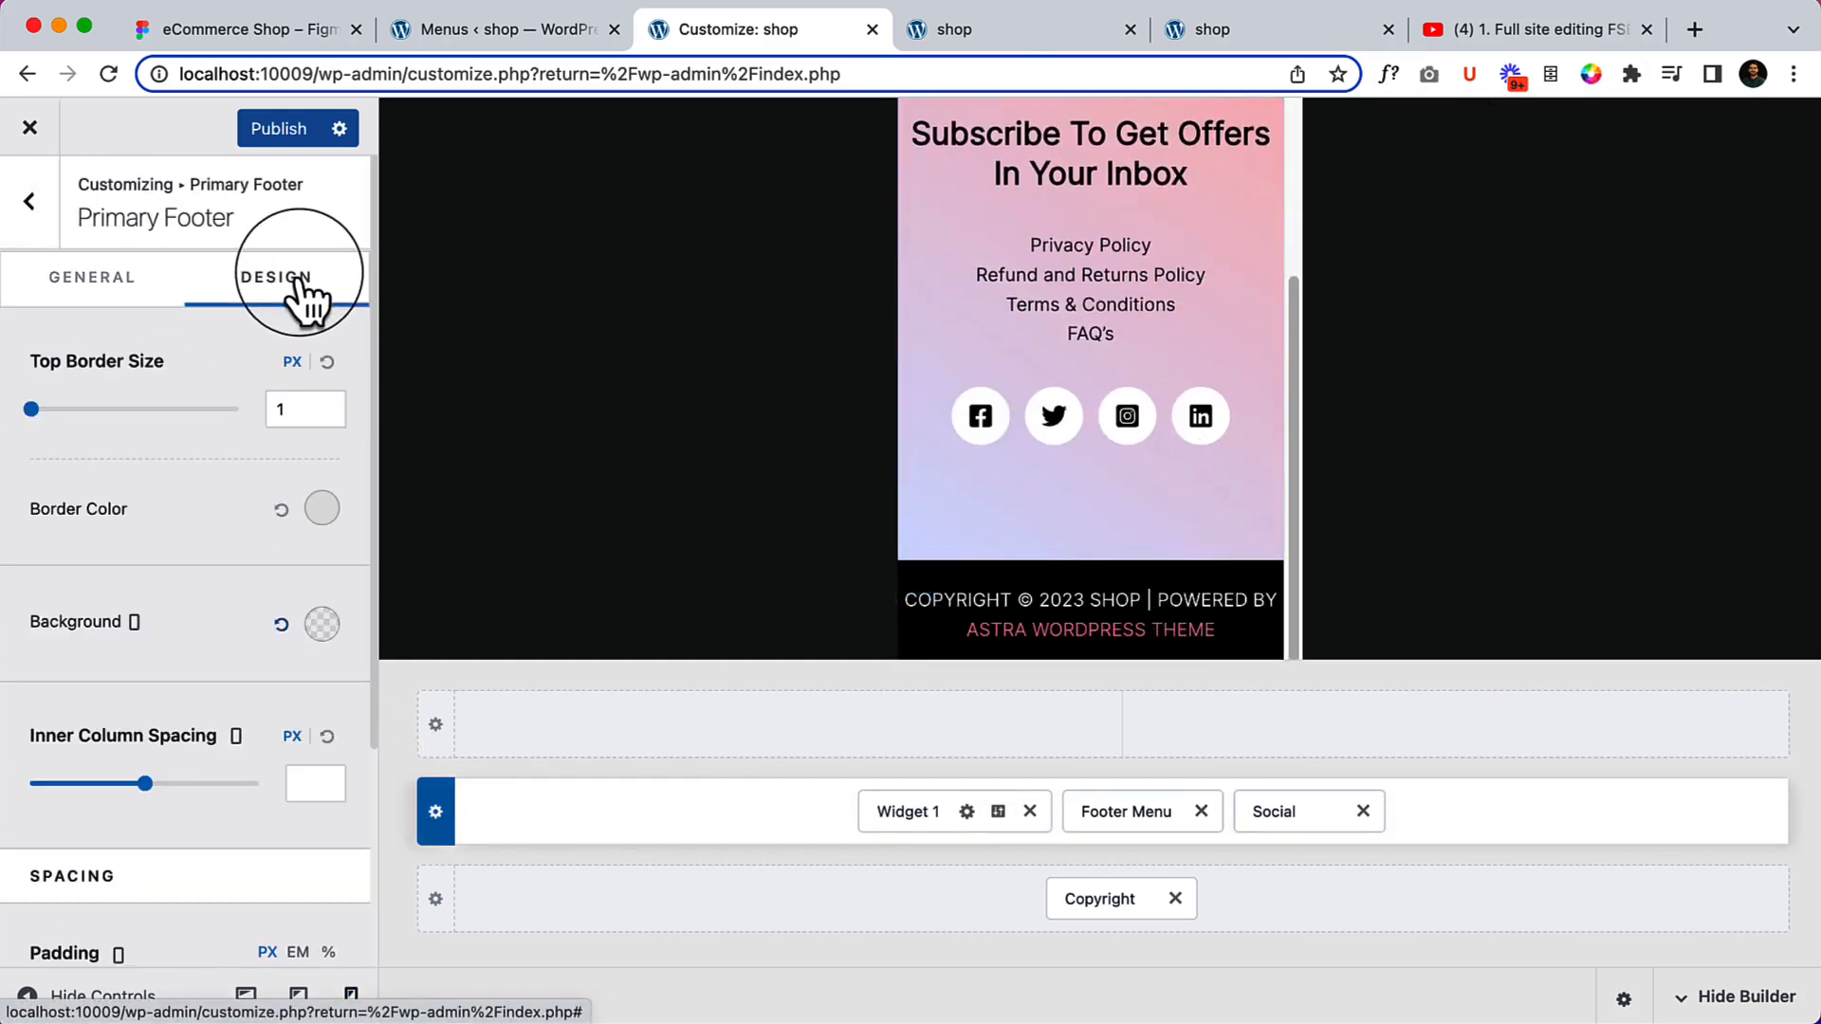
scroll(down, 3)
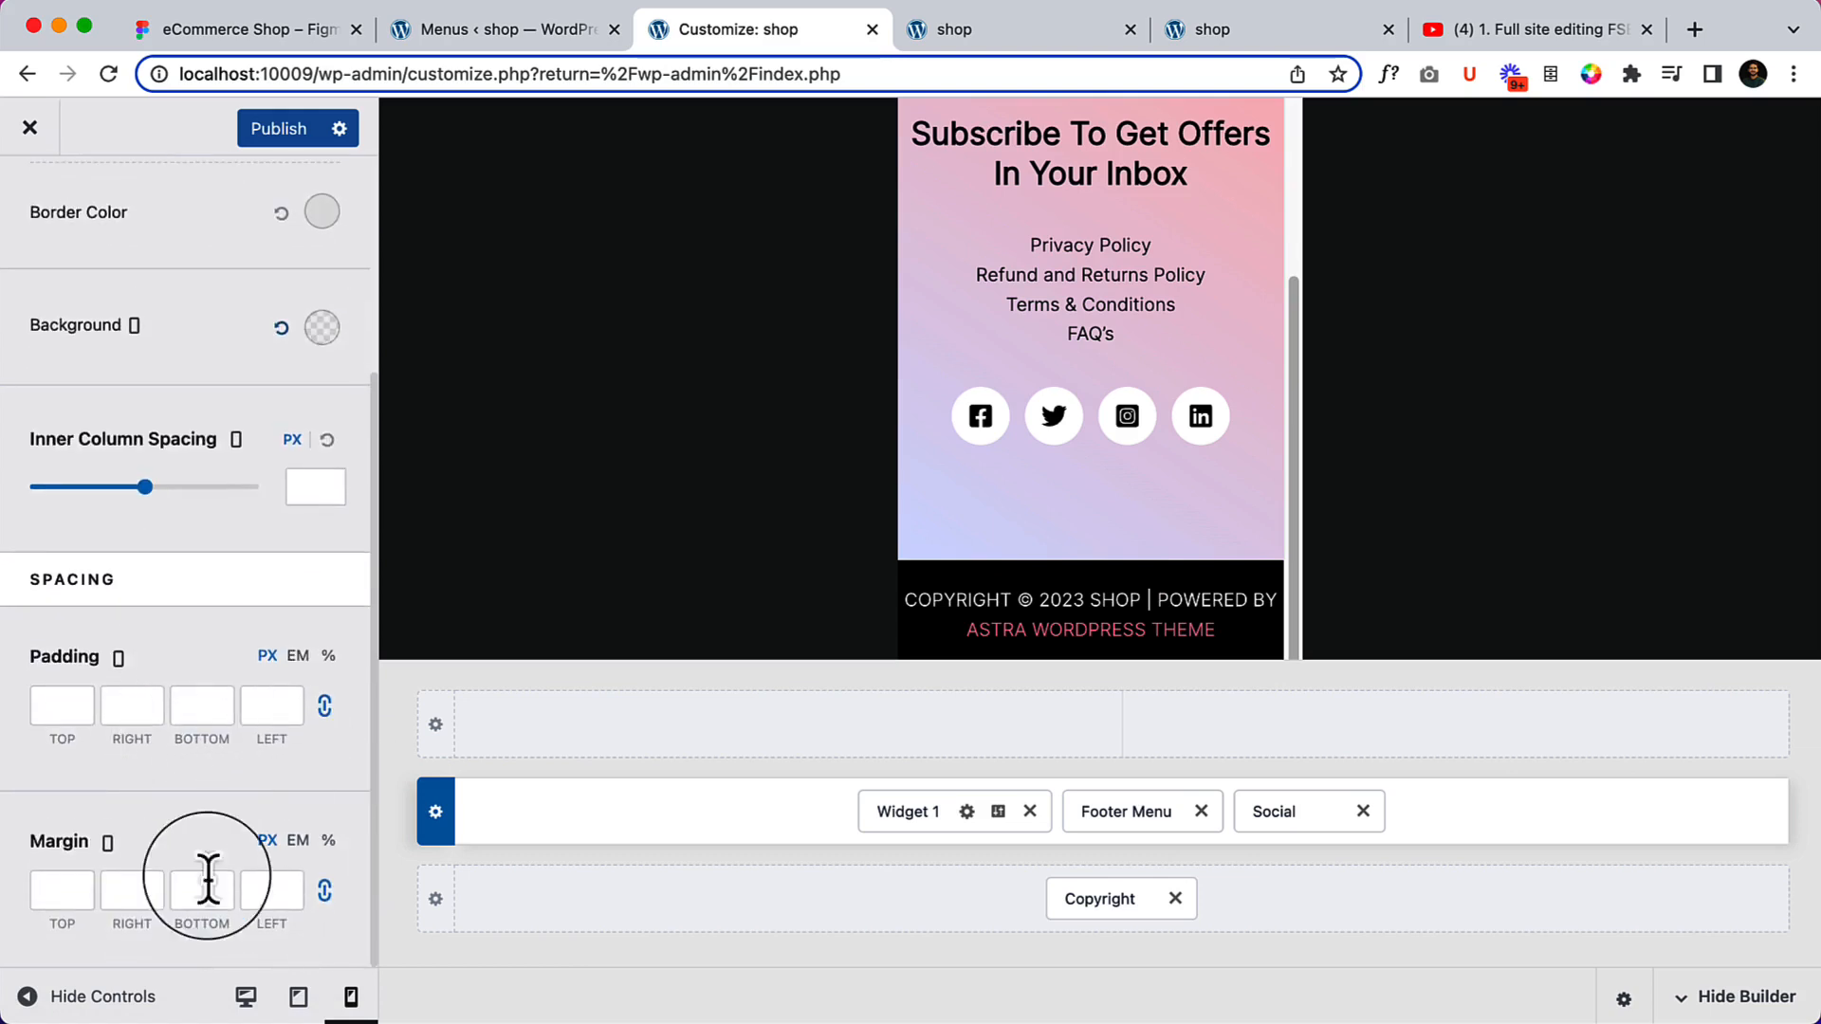
mouse_move(253, 727)
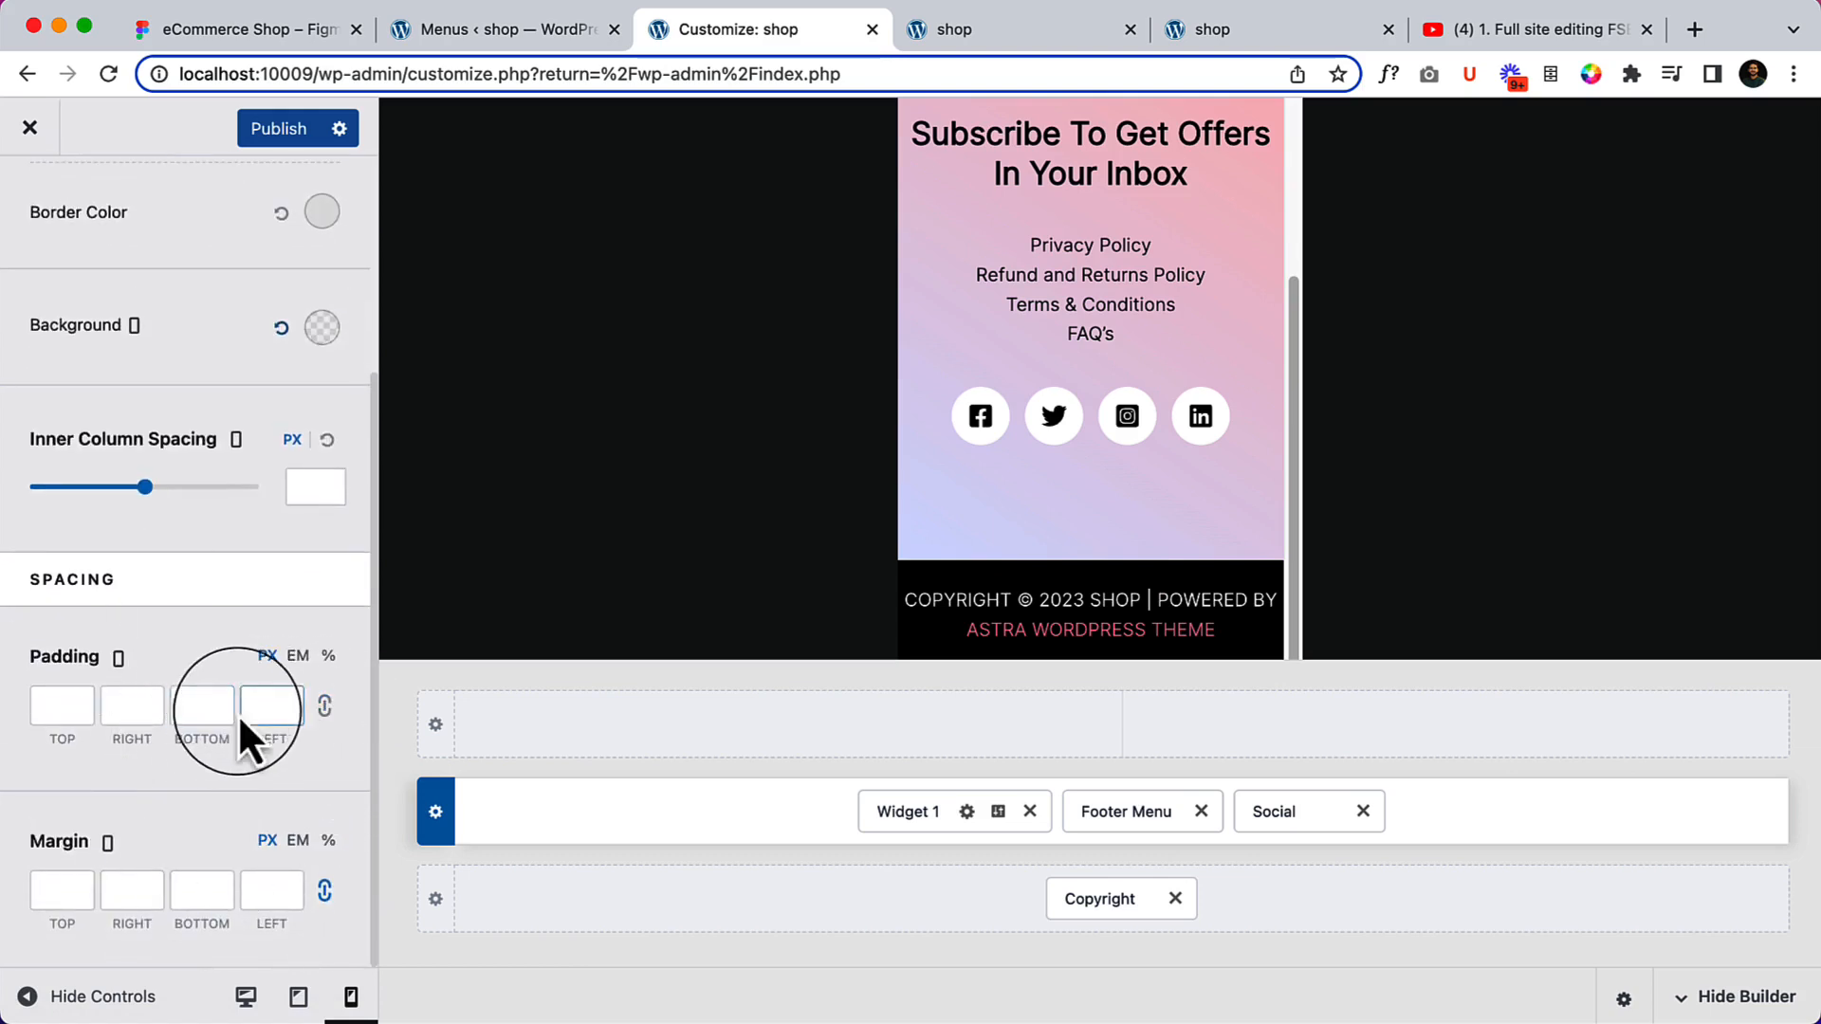
click(201, 708)
text(40)
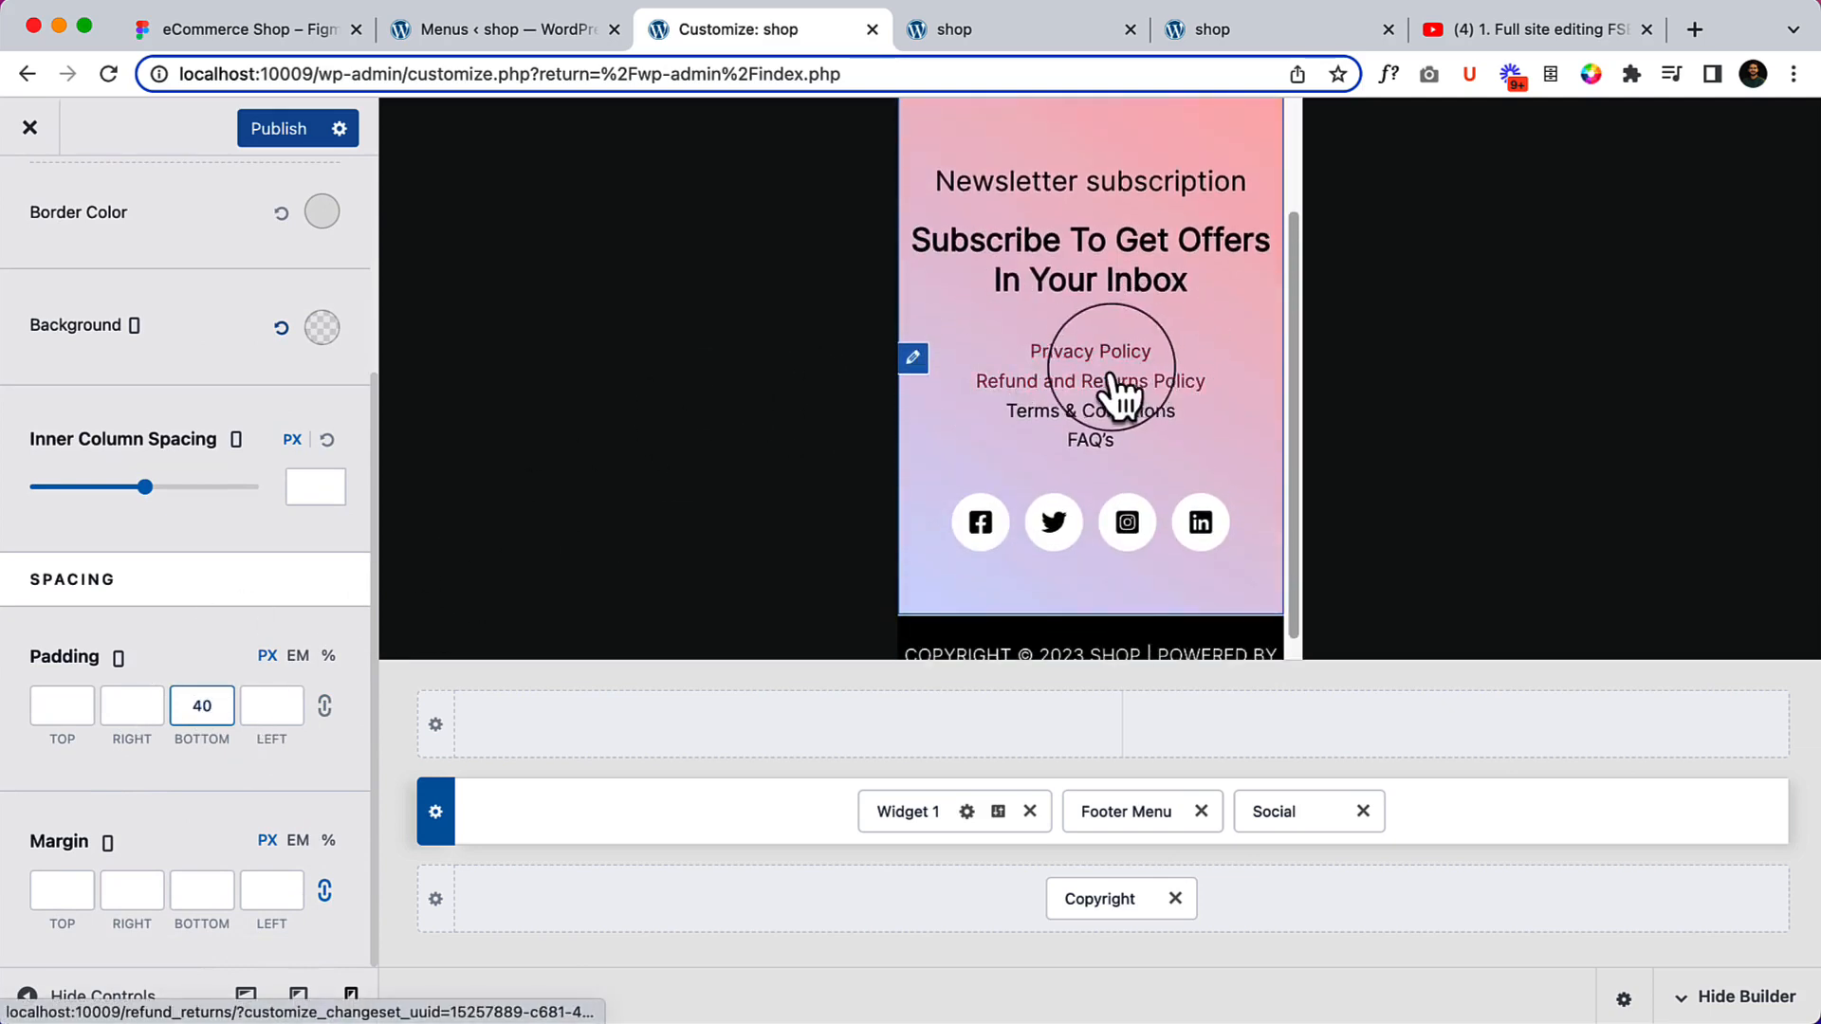
scroll(up, 3)
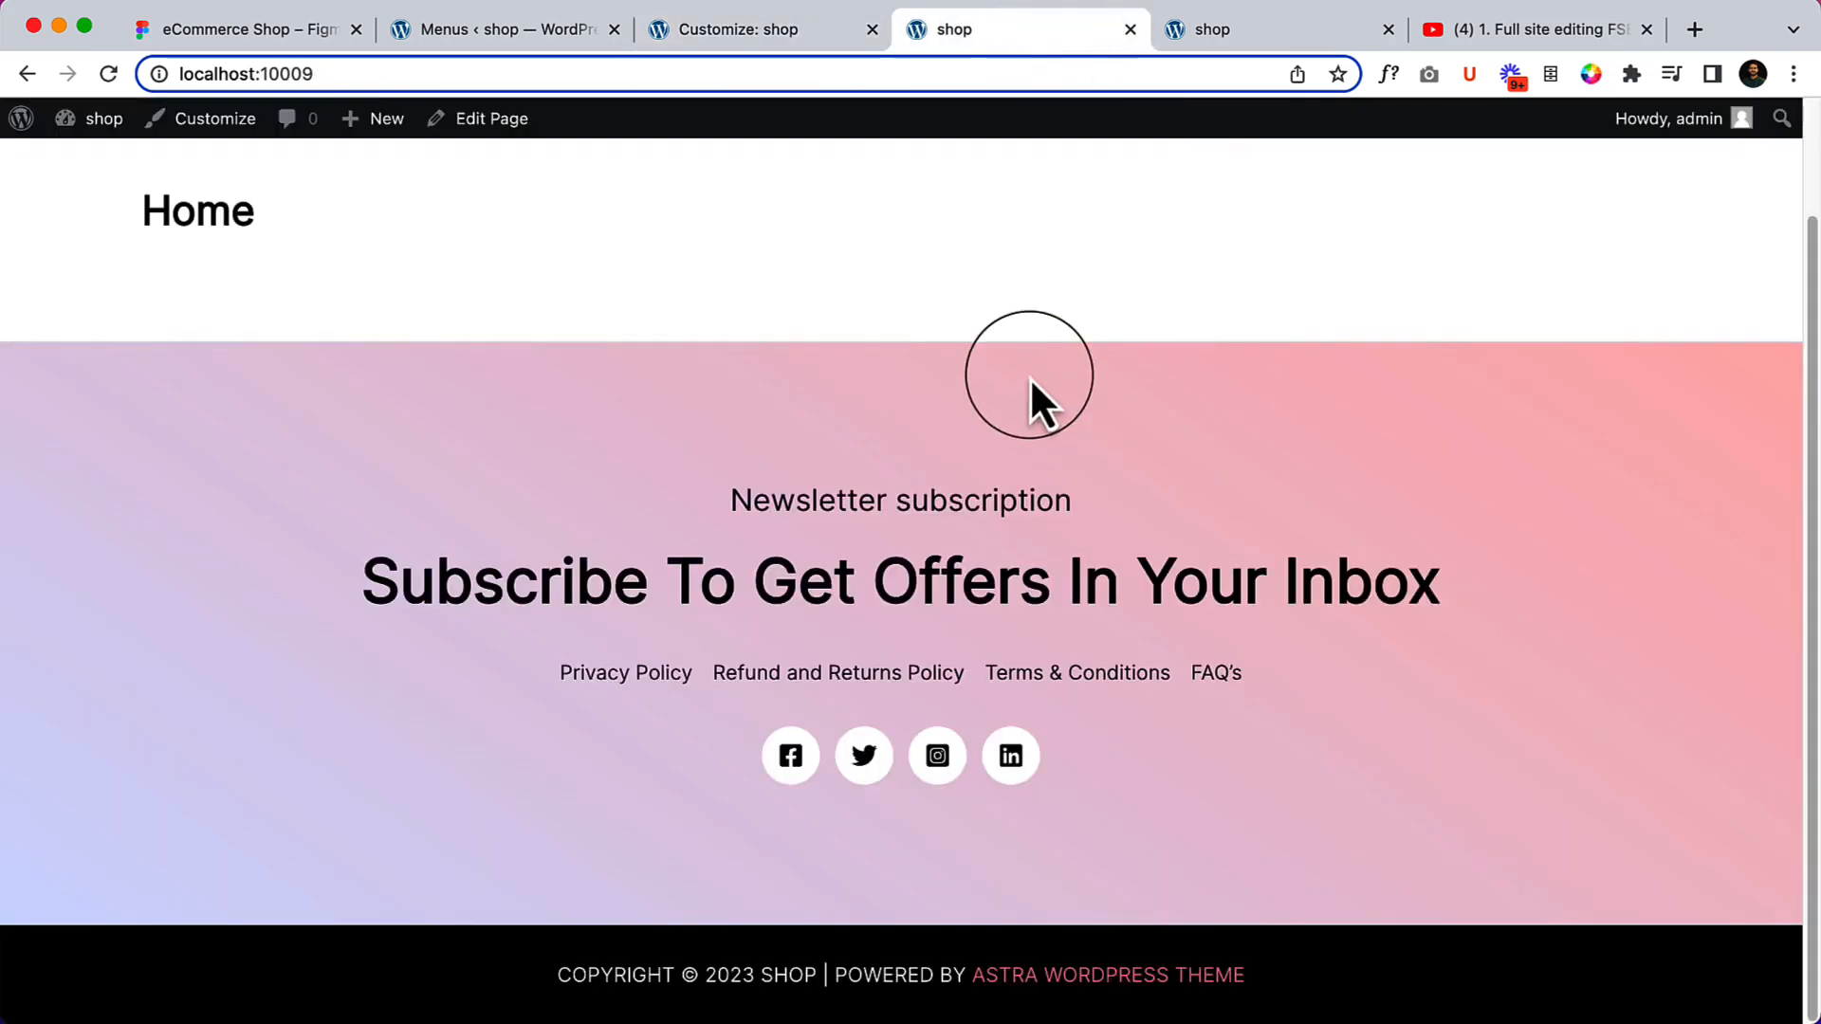
mouse_move(1121, 439)
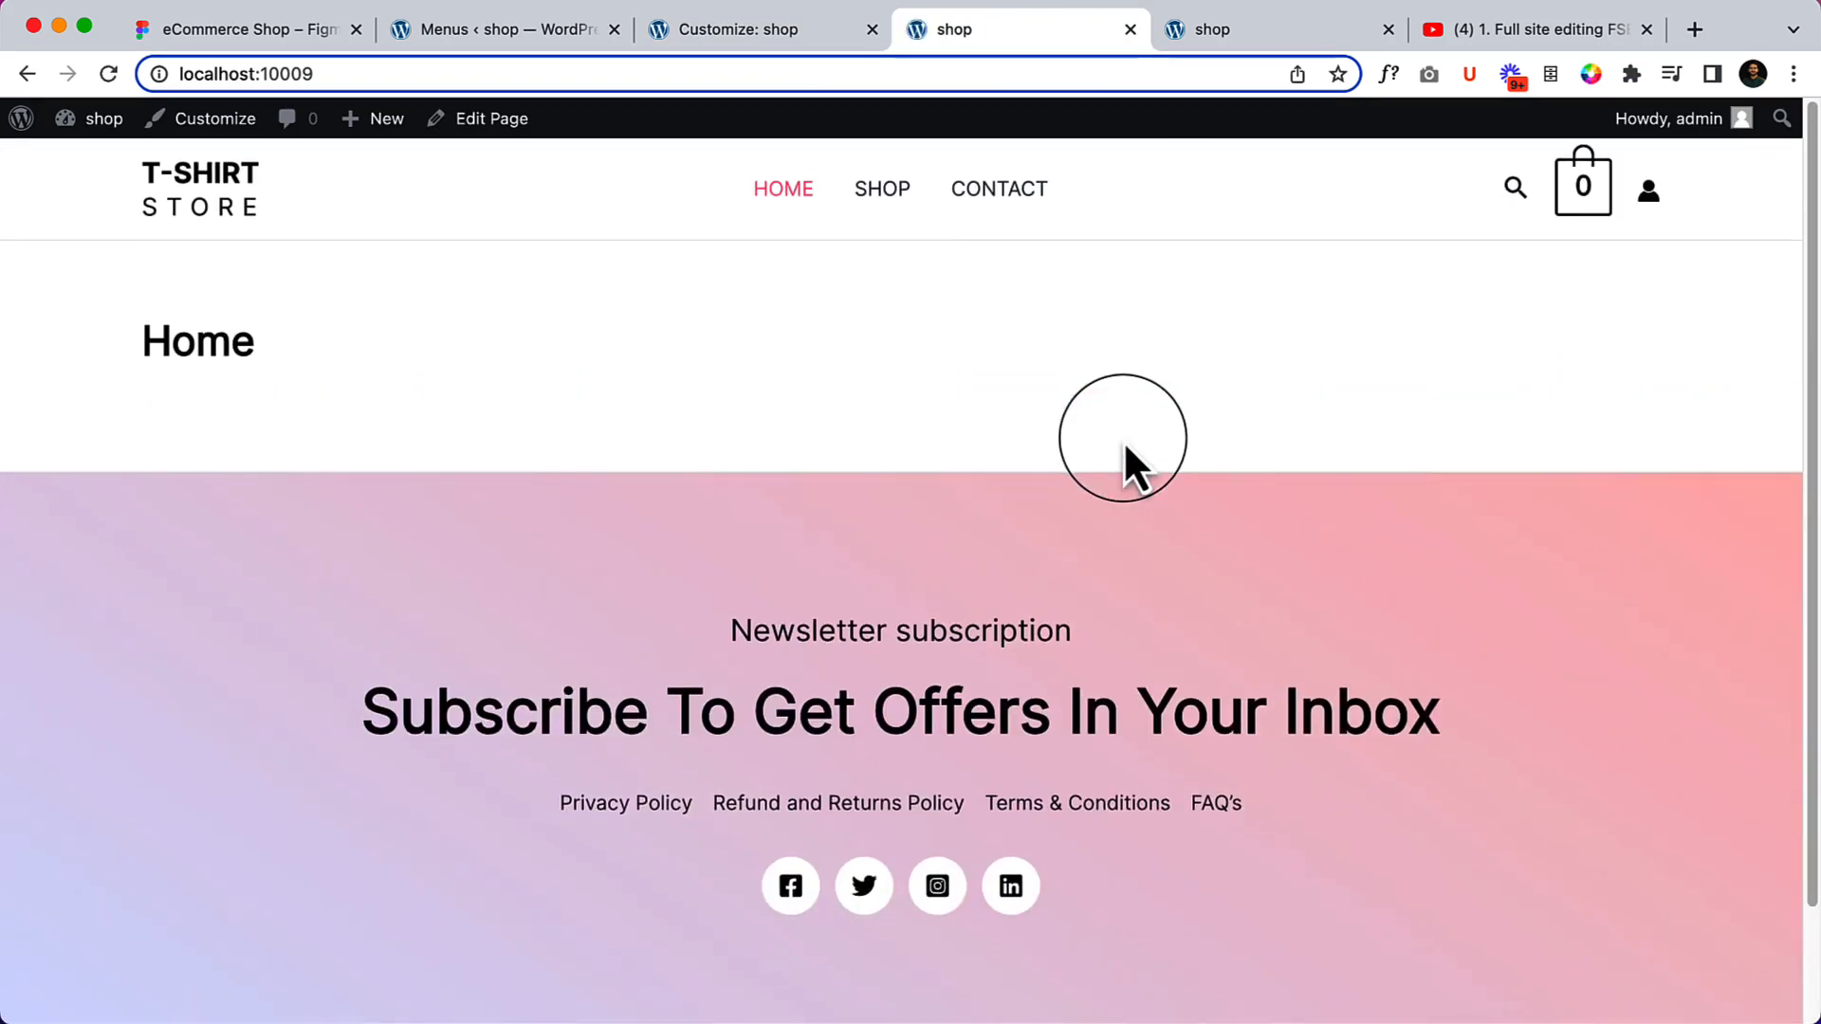
mouse_move(996, 188)
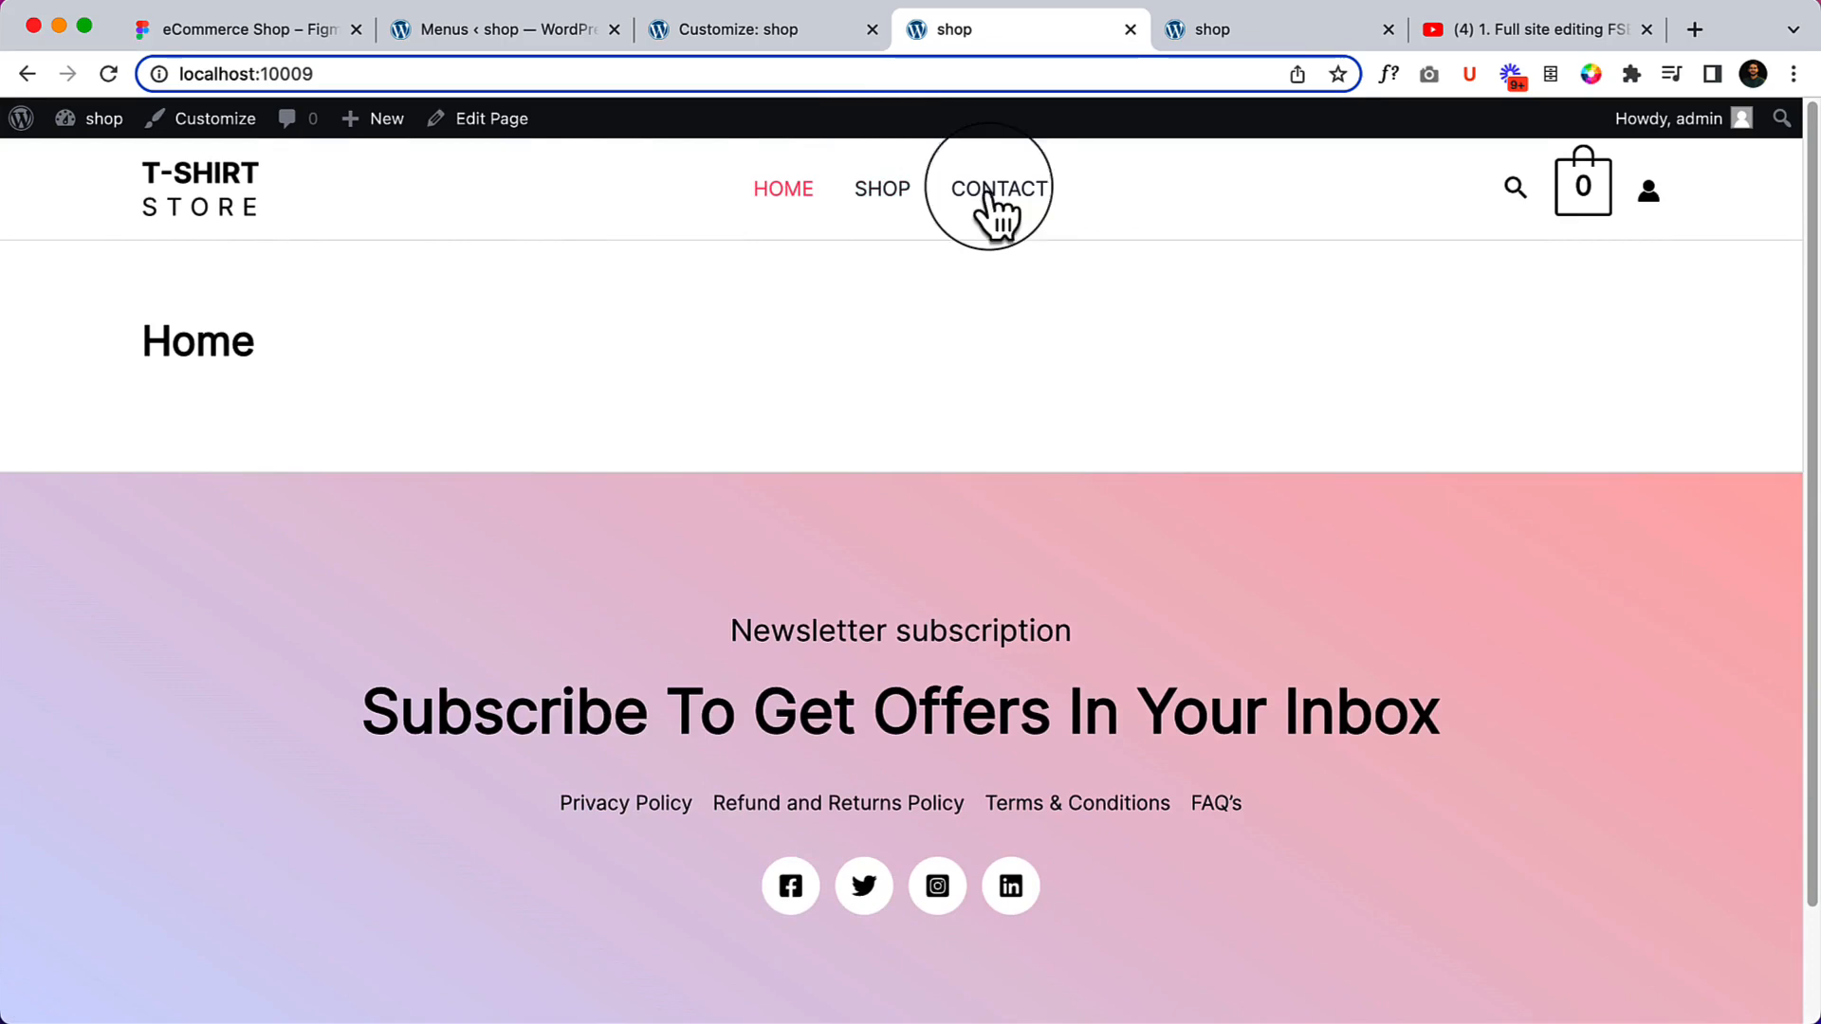
mouse_move(480, 74)
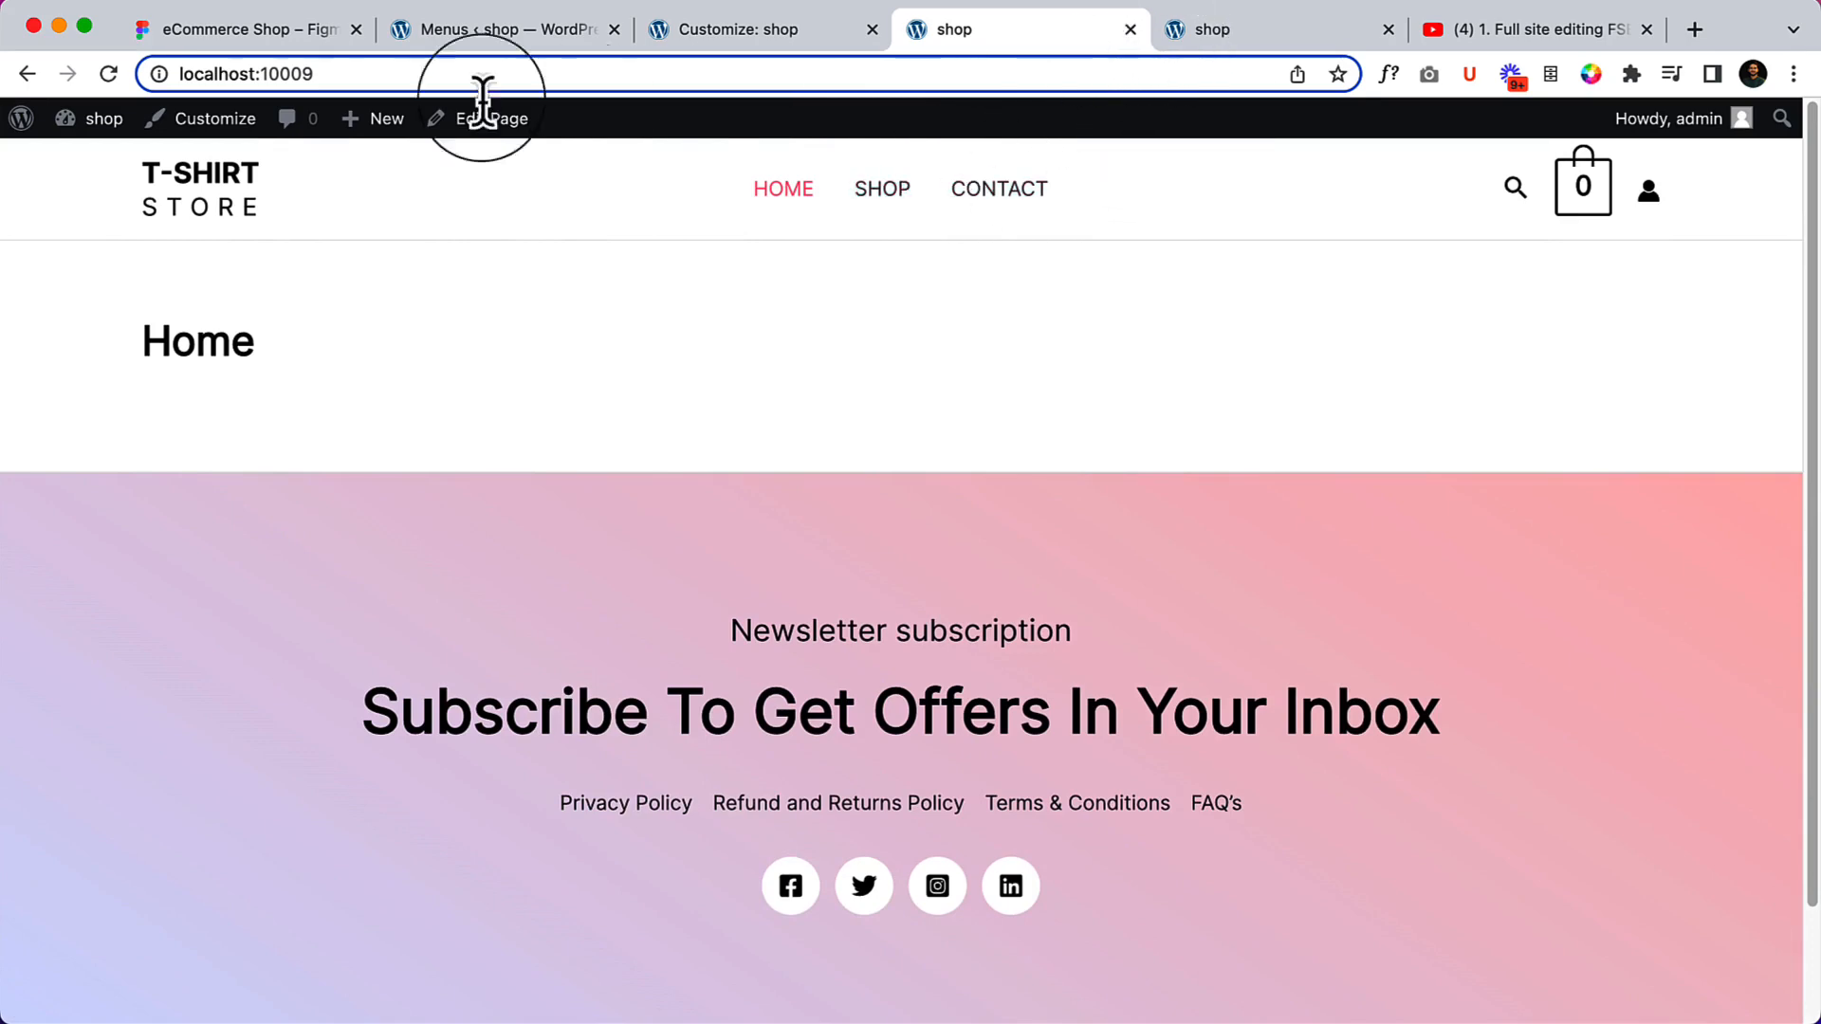
Switch to the eCommerce Shop tab to review the finished footer.
click(232, 28)
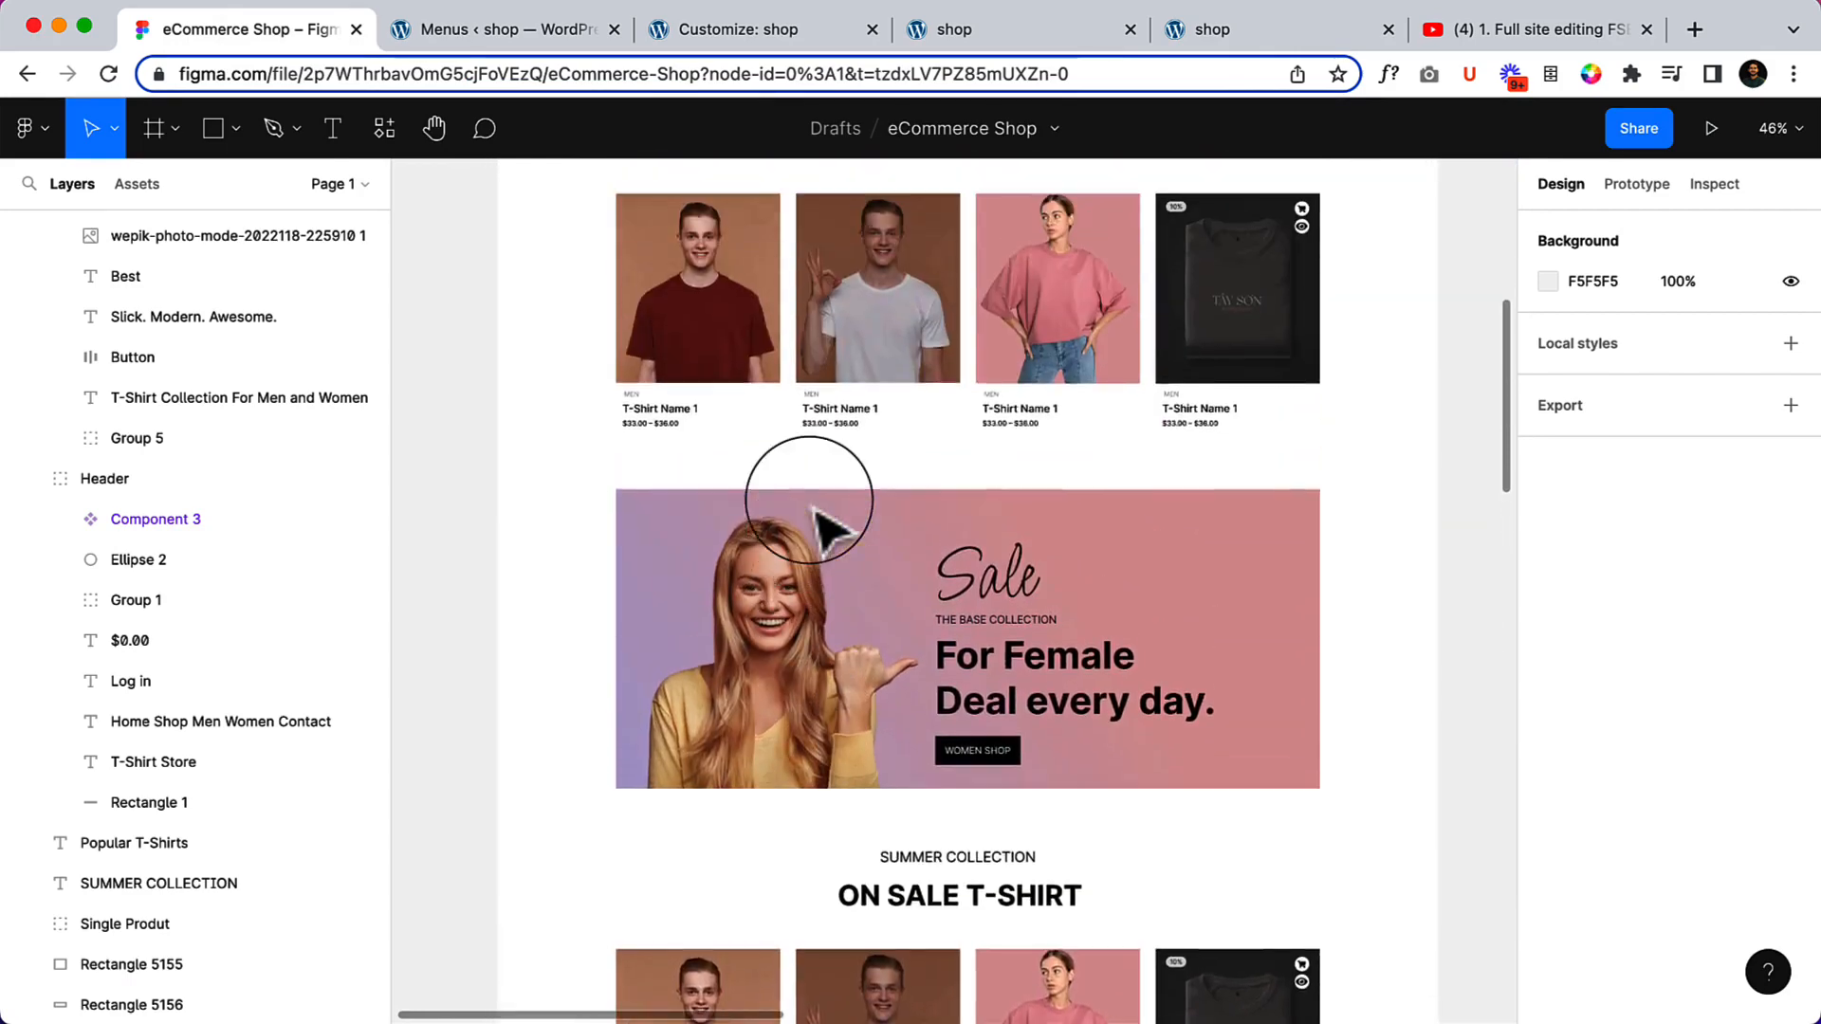
scroll(up, 3)
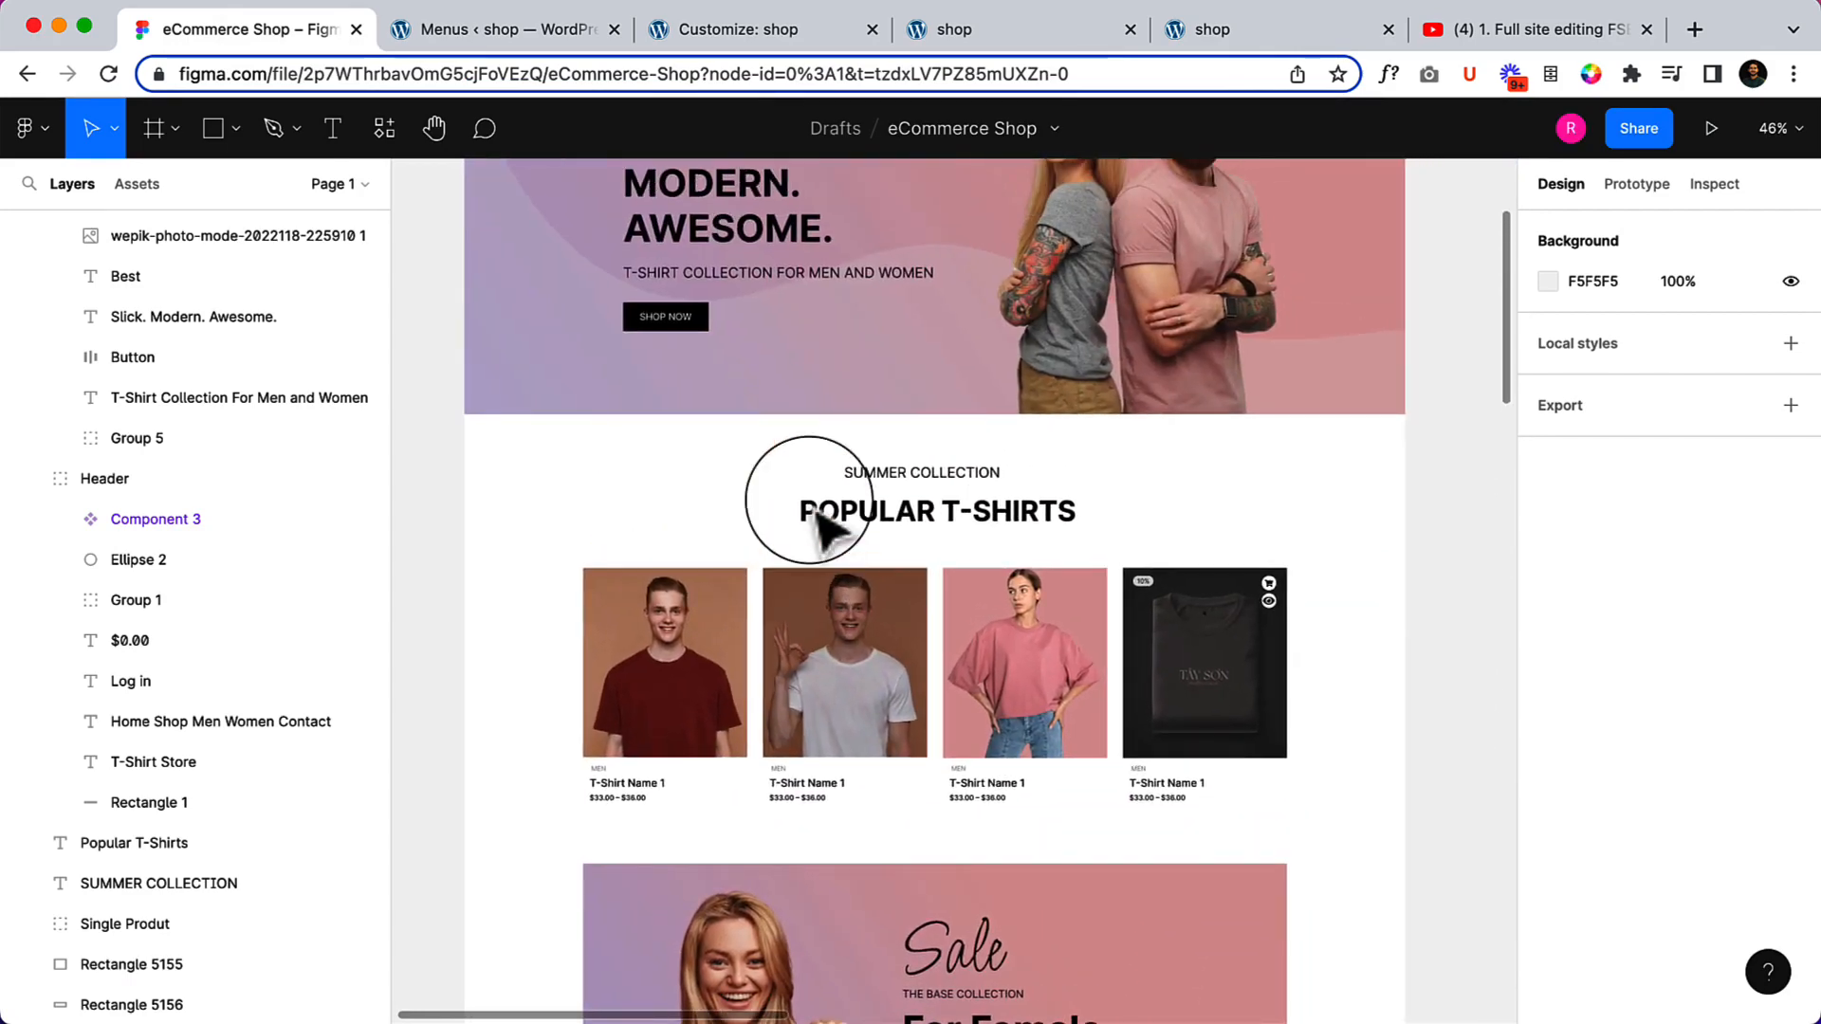
scroll(up, 3)
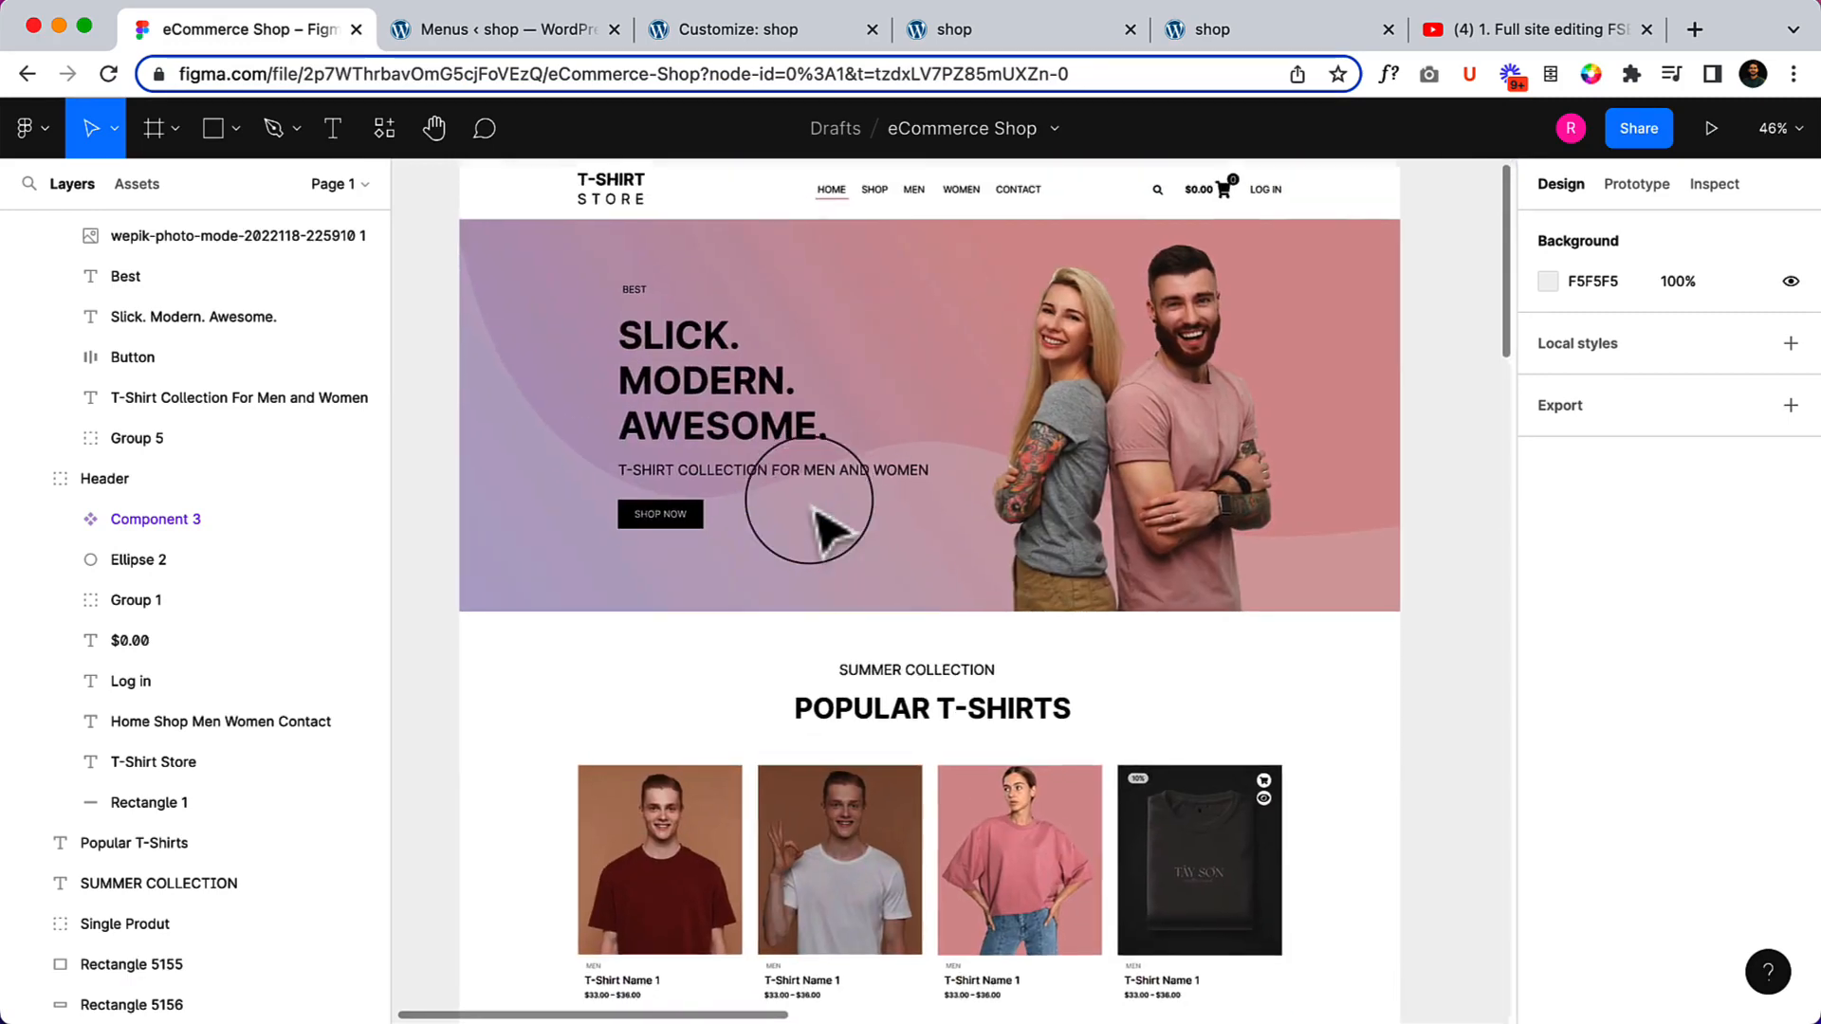
scroll(down, 3)
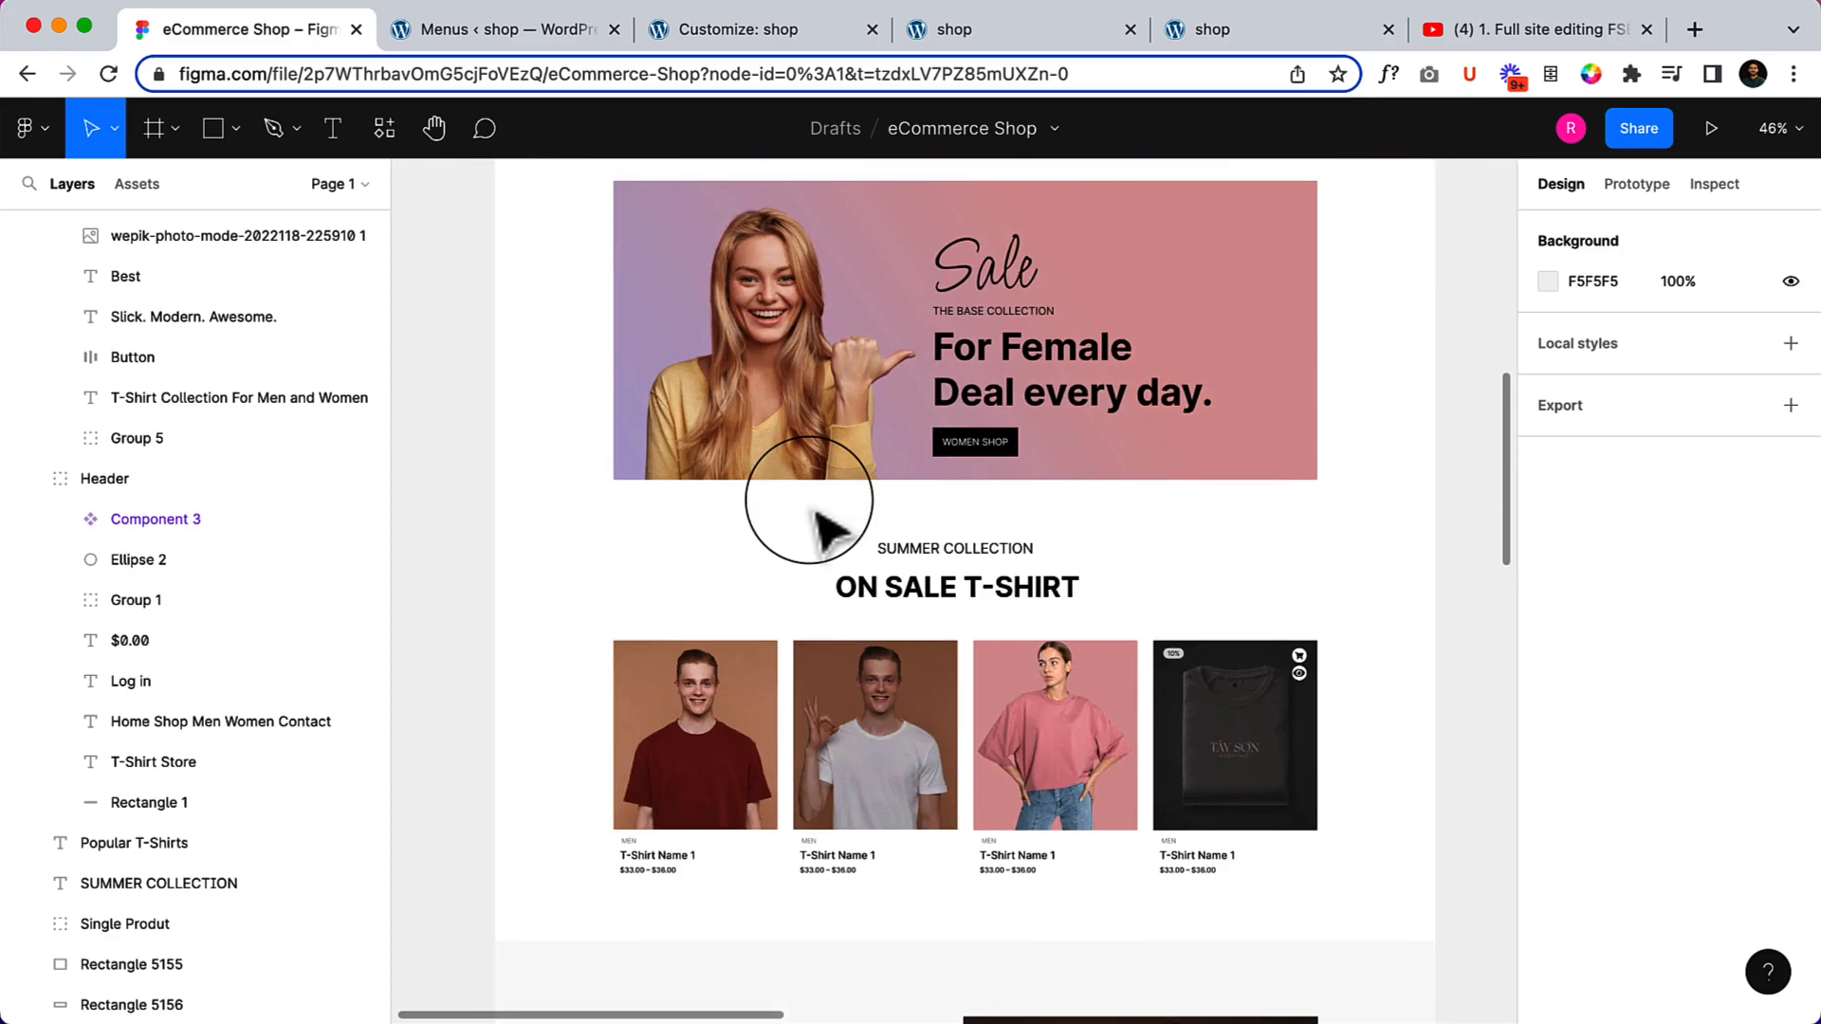
scroll(up, 3)
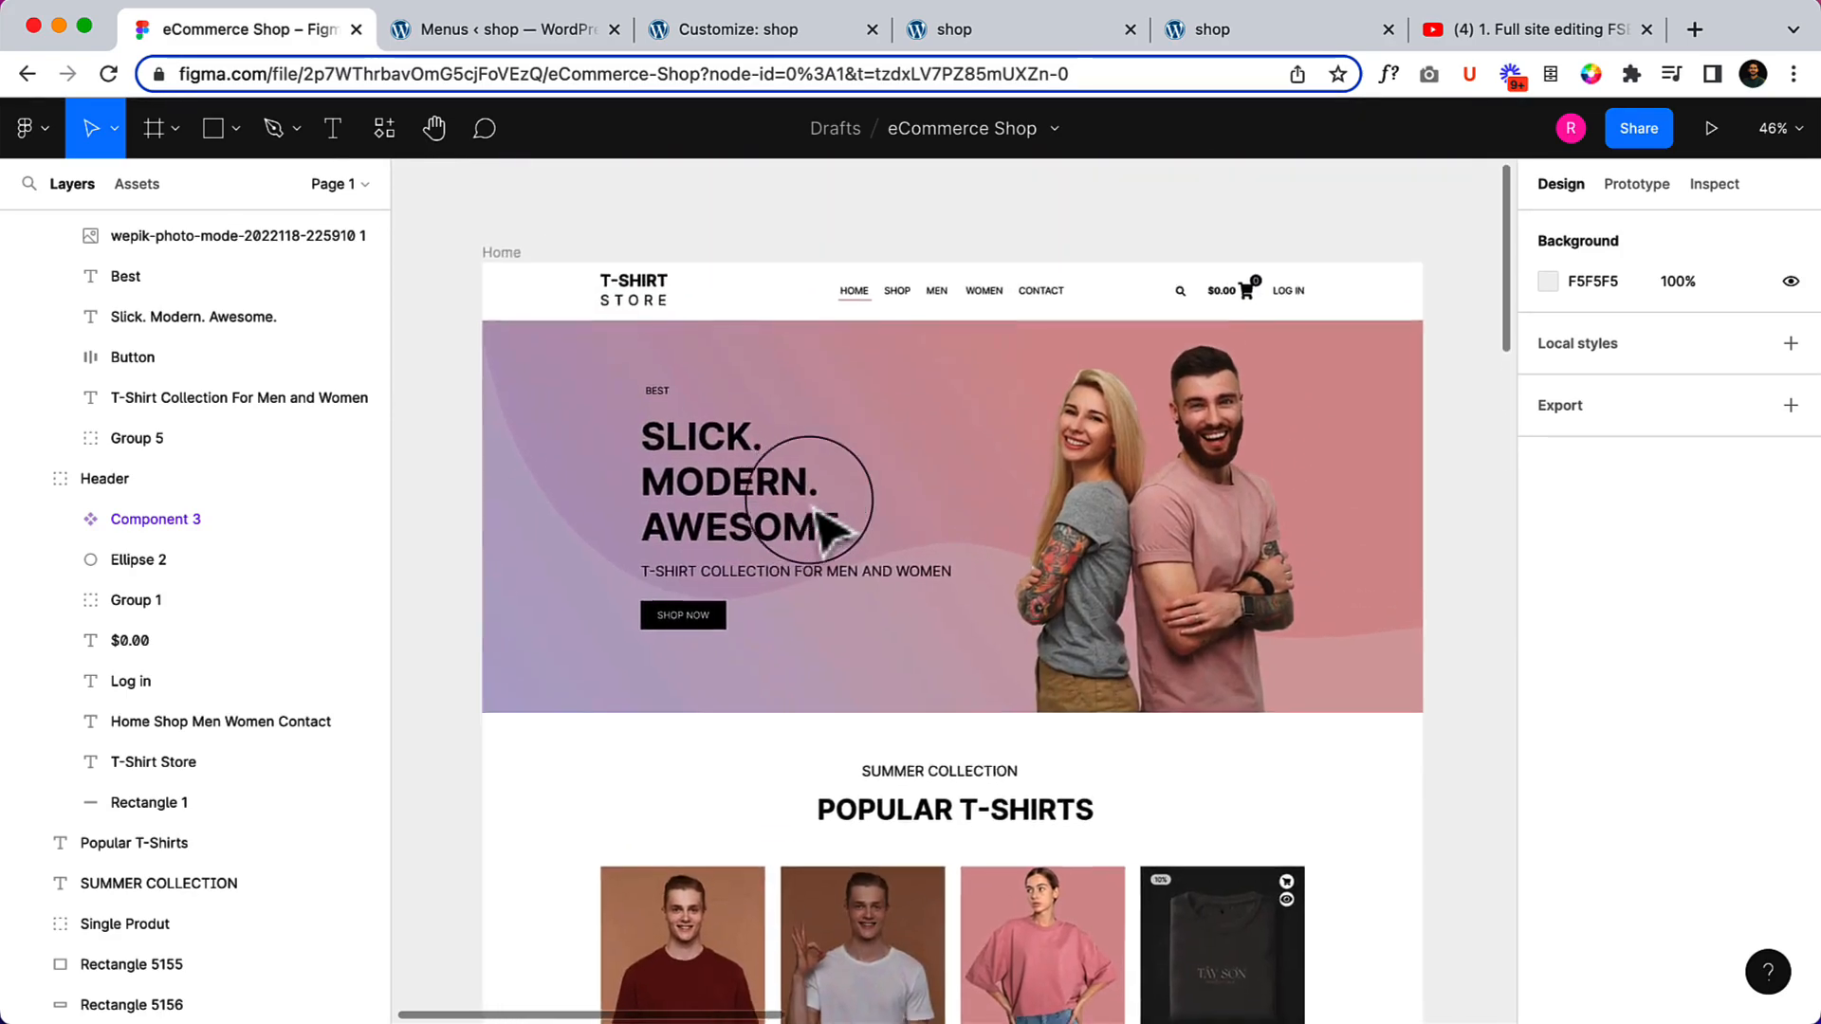